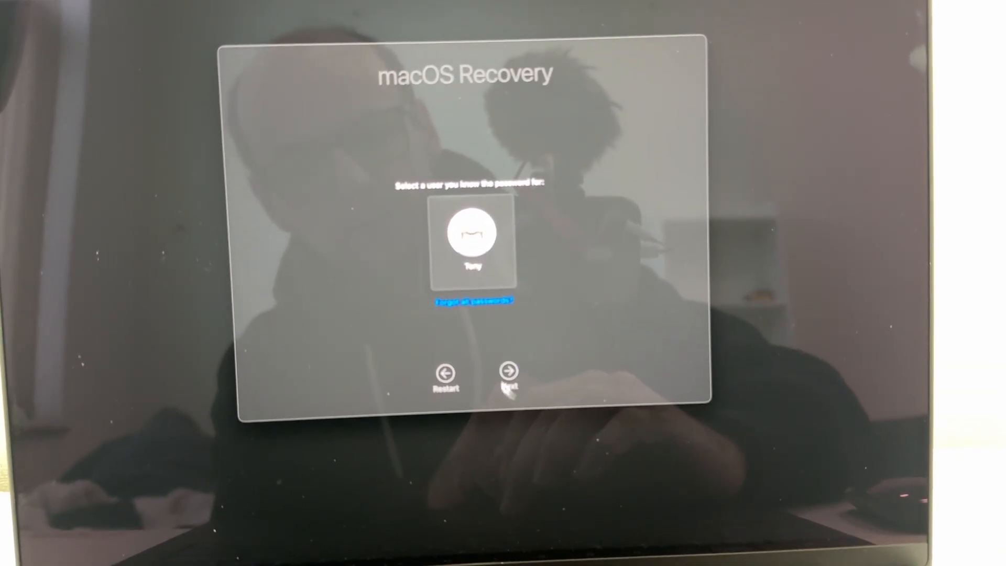
Continue as the chosen user and unlock the encrypted Macintosh HD with its password.
{"action": "left_click", "coordinate": [507, 373]}
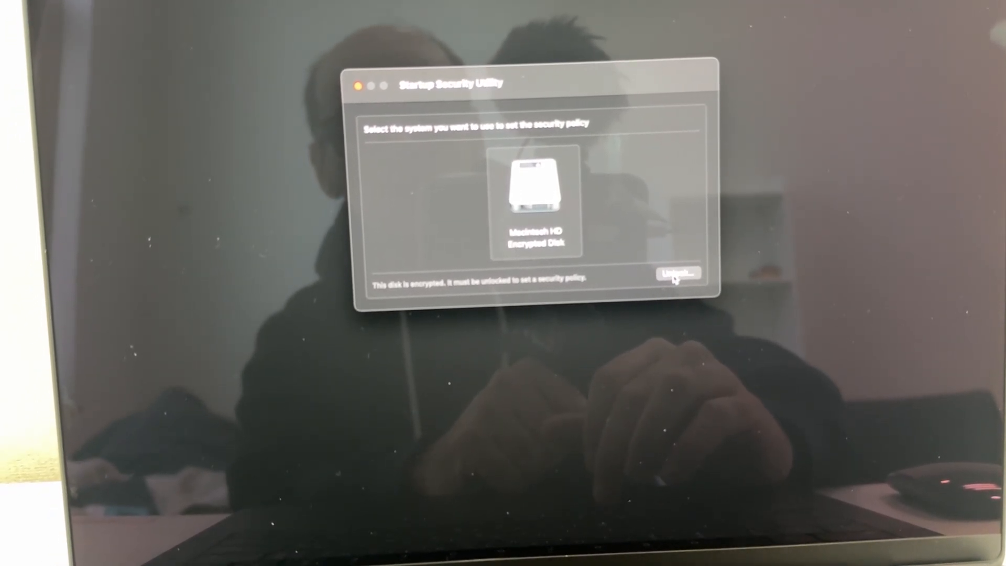
{"action": "left_click", "coordinate": [676, 273]}
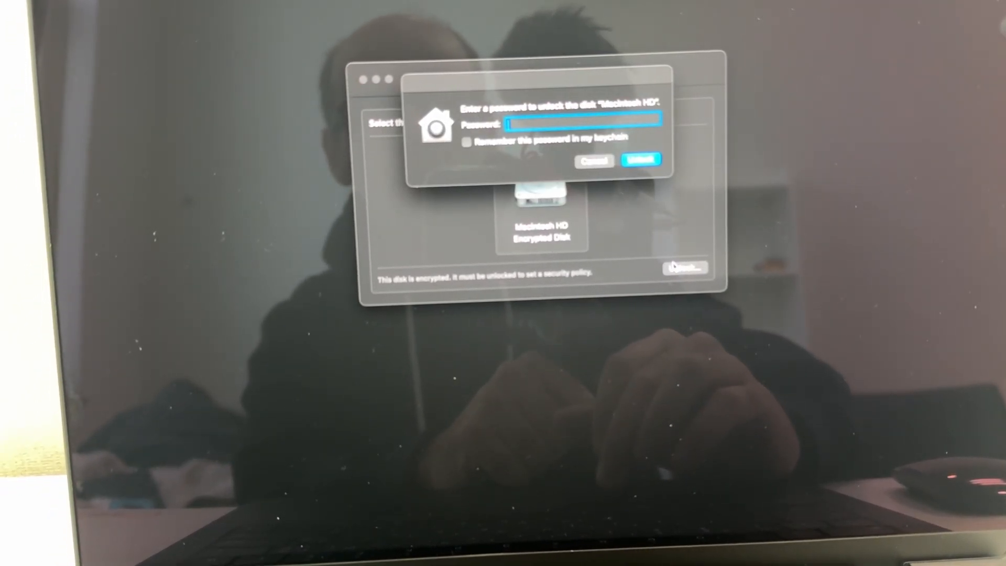
{"action": "left_click", "coordinate": [639, 159]}
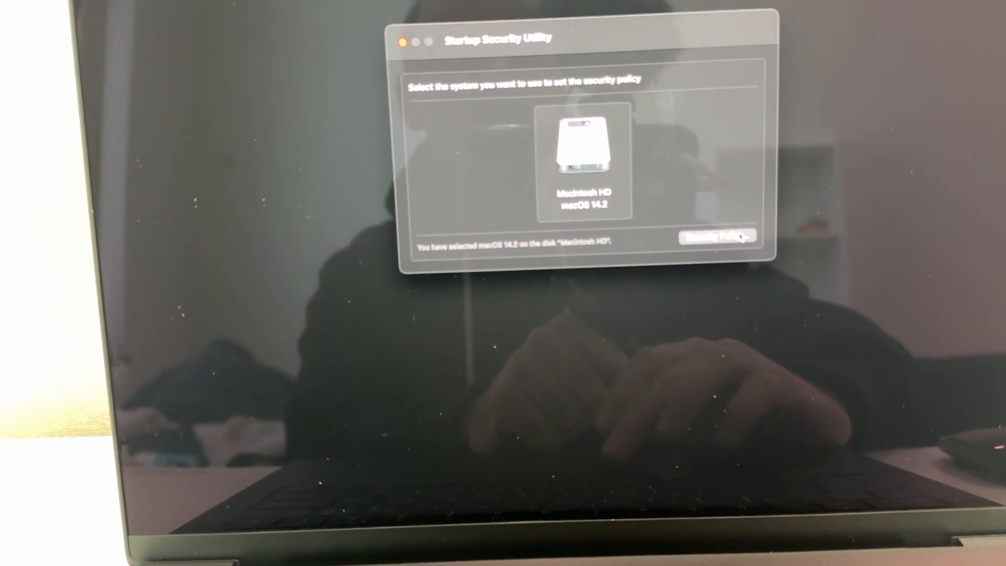
Set Macintosh HD to Reduced Security allowing user-managed kernel extensions from identified developers.
{"action": "left_click", "coordinate": [717, 237]}
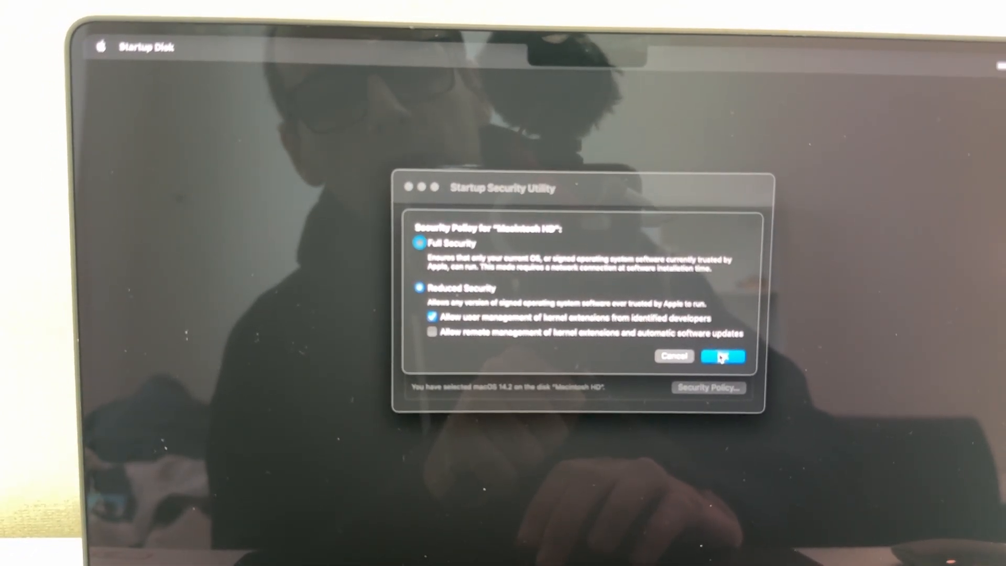
{"action": "left_click", "coordinate": [723, 356]}
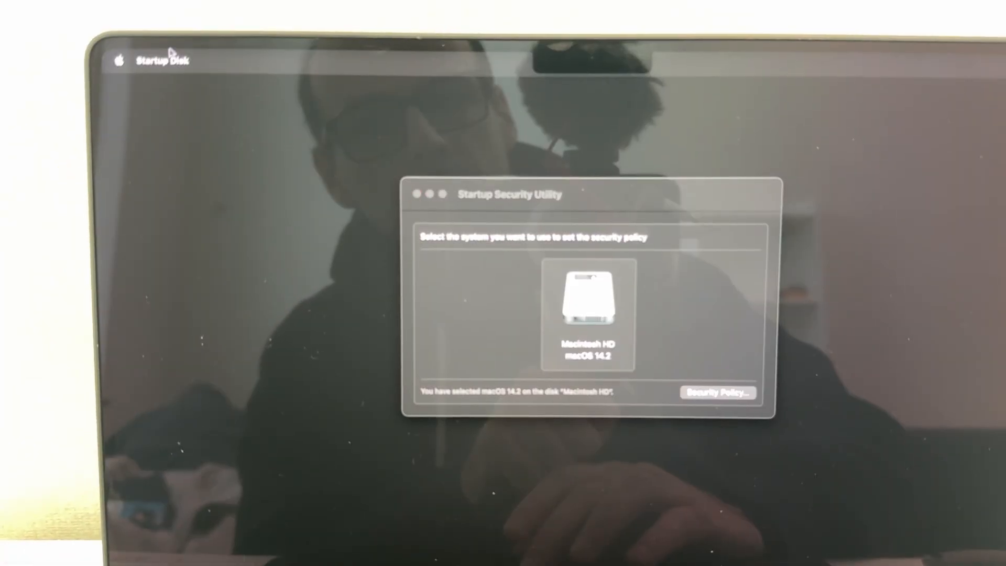
Restart out of Recovery and go to Privacy & Security for the blocked extension.
{"action": "left_click", "coordinate": [163, 60]}
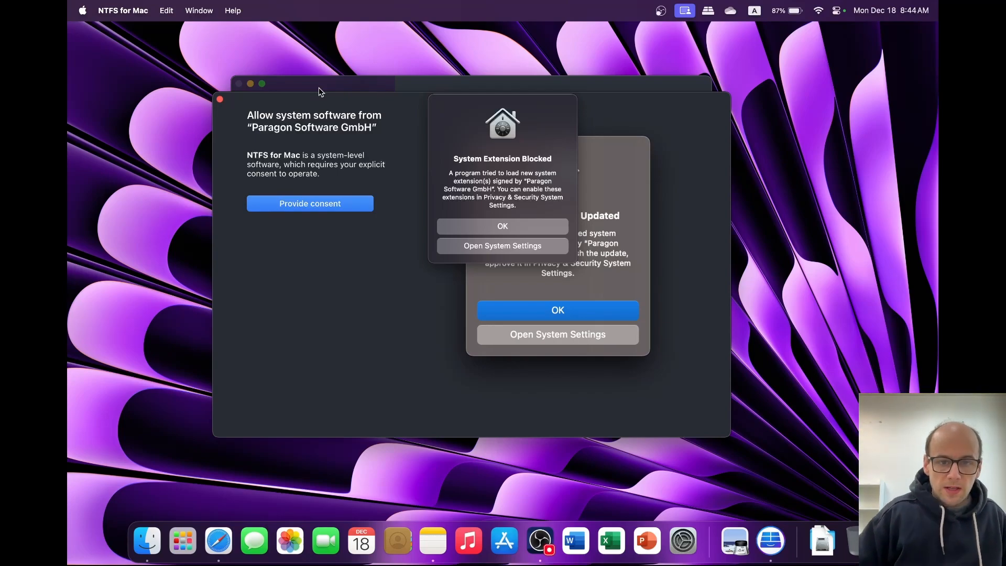
{"action": "mouse_move", "coordinate": [330, 73]}
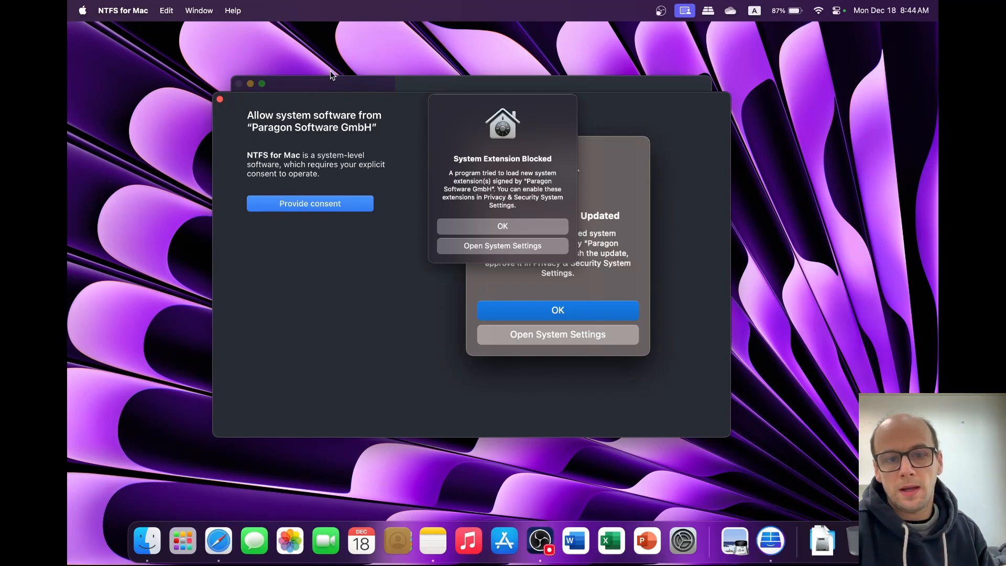
{"action": "mouse_move", "coordinate": [492, 250]}
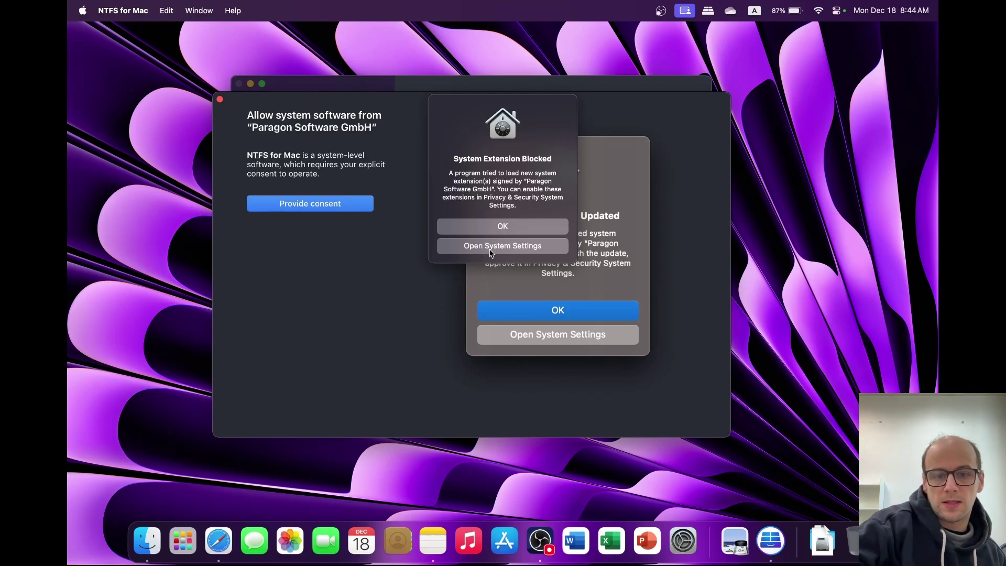
{"action": "left_click", "coordinate": [502, 227]}
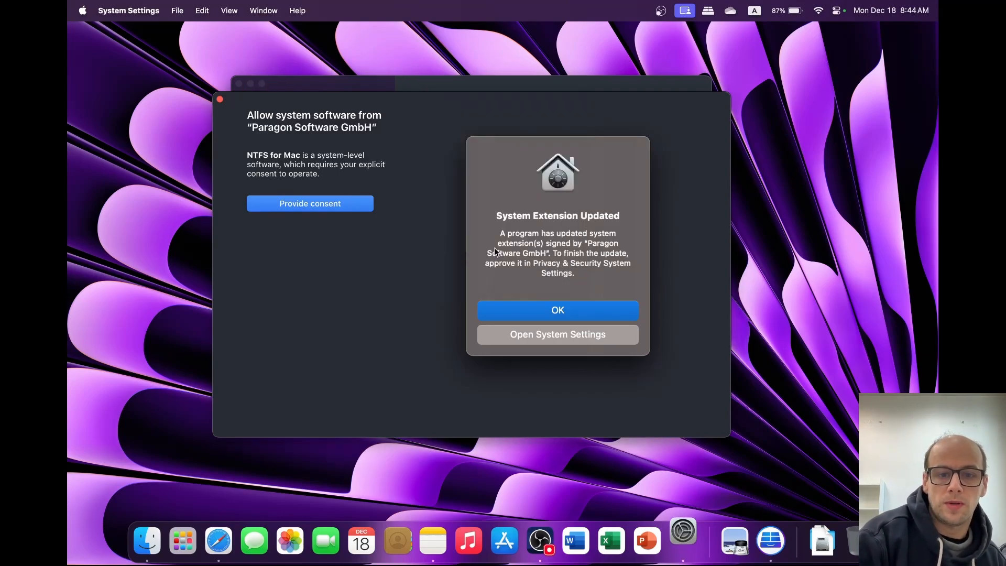
{"action": "left_click", "coordinate": [557, 335]}
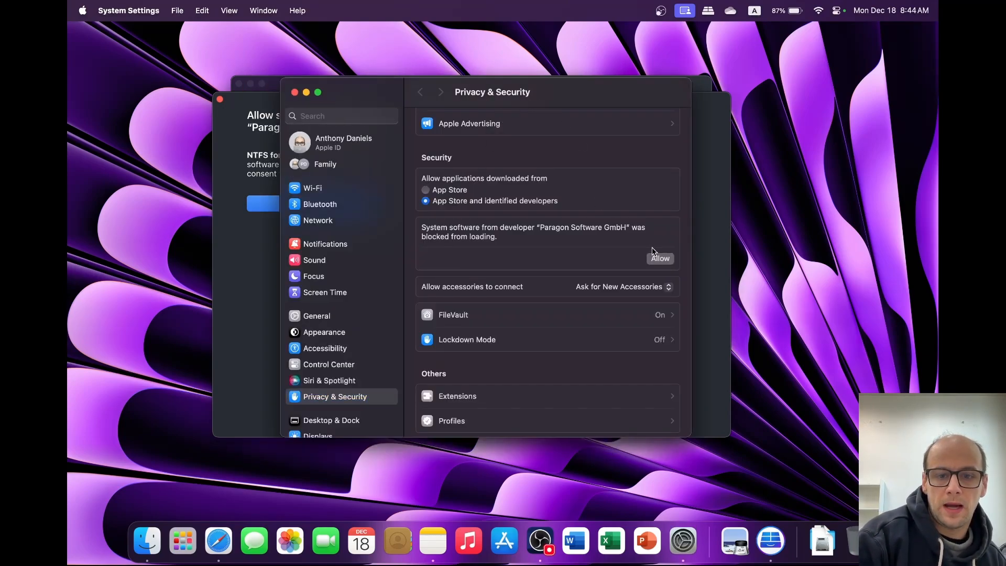
Allow Paragon Software GmbH system software, authorise with password, and restart.
{"action": "left_click", "coordinate": [659, 257]}
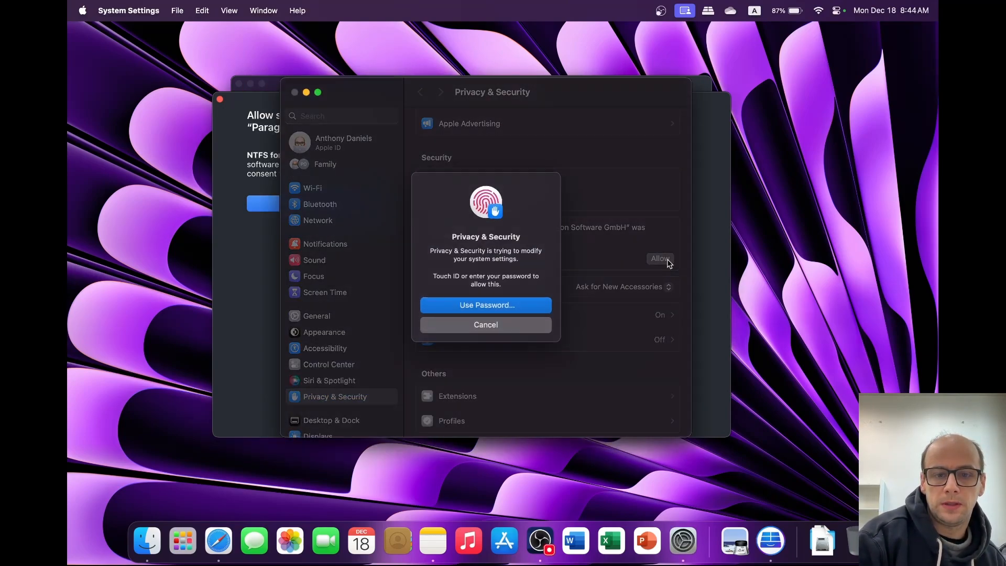
{"action": "left_click", "coordinate": [485, 305]}
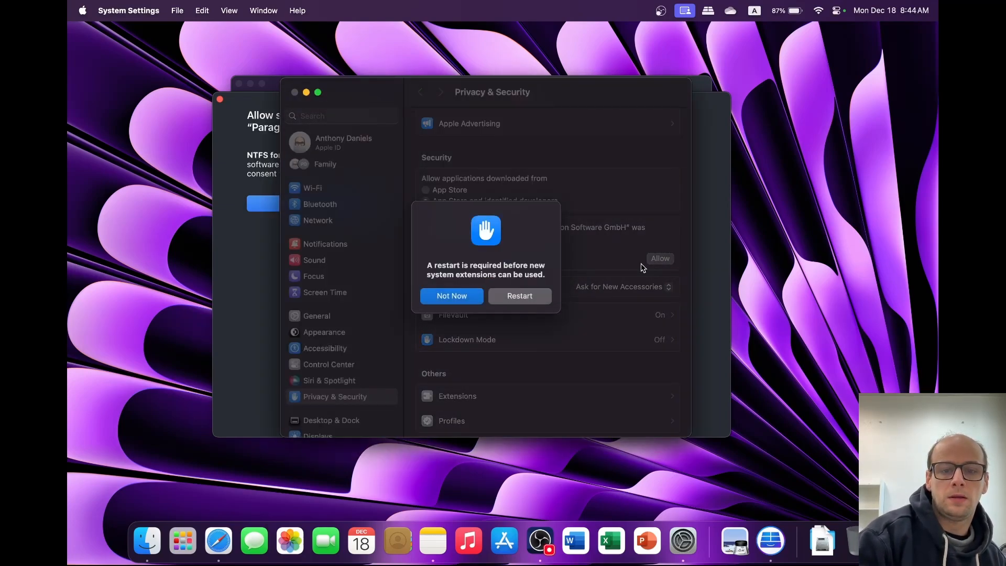
{"action": "left_click", "coordinate": [451, 296]}
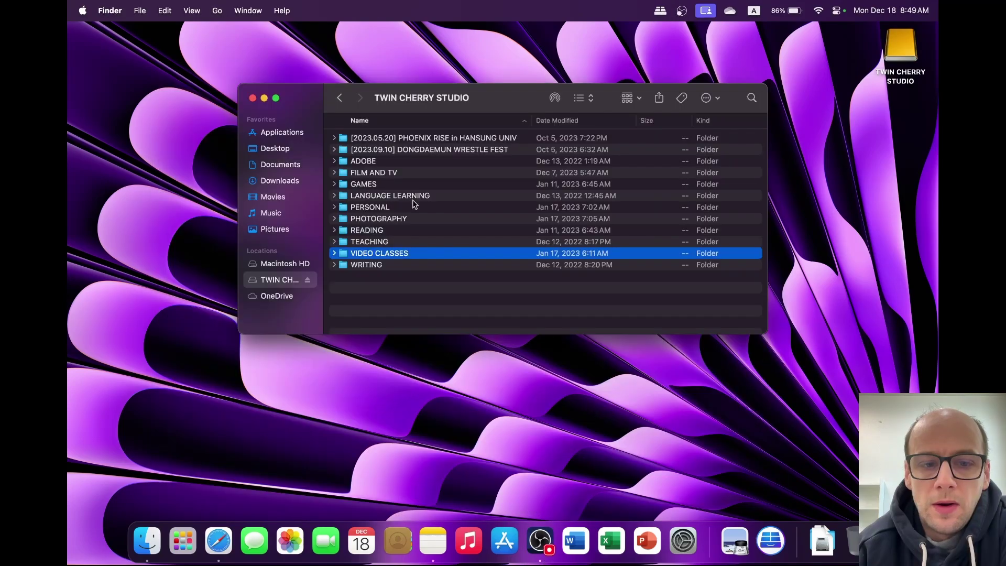
{"action": "mouse_move", "coordinate": [586, 334]}
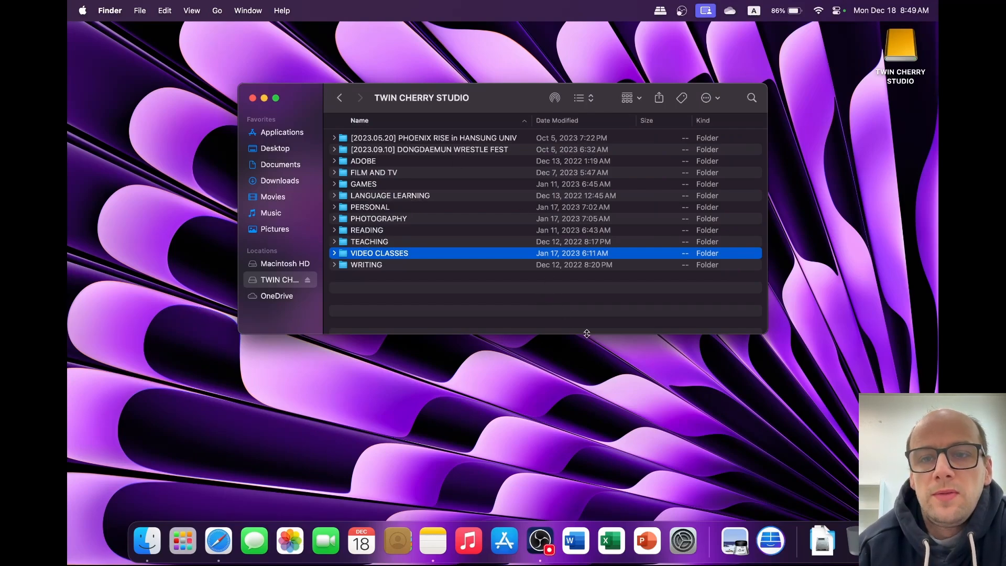
{"action": "mouse_move", "coordinate": [769, 541]}
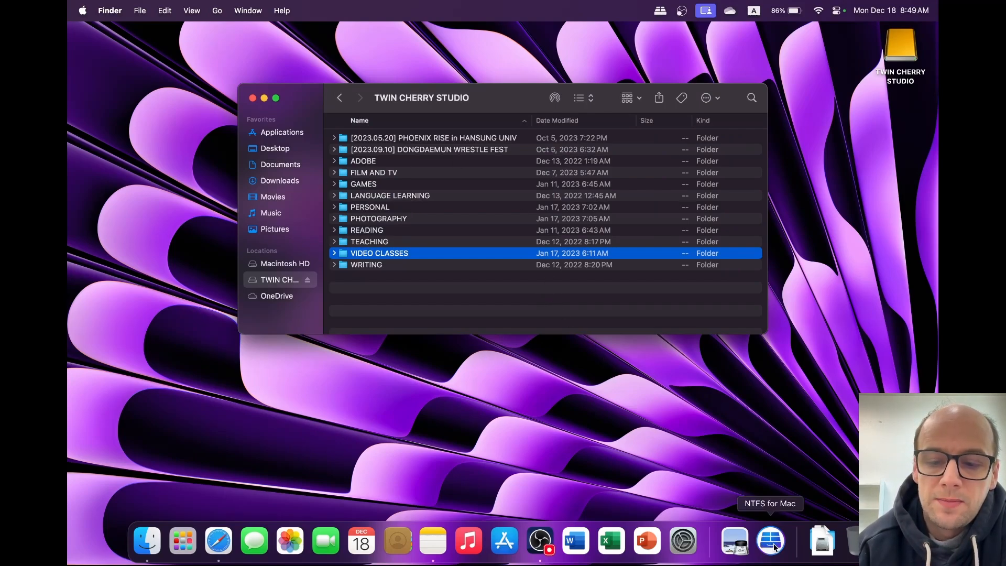
Launch NTFS for Mac and enable Full Disk Access for com.paragon-software in System Settings.
{"action": "left_click", "coordinate": [769, 541]}
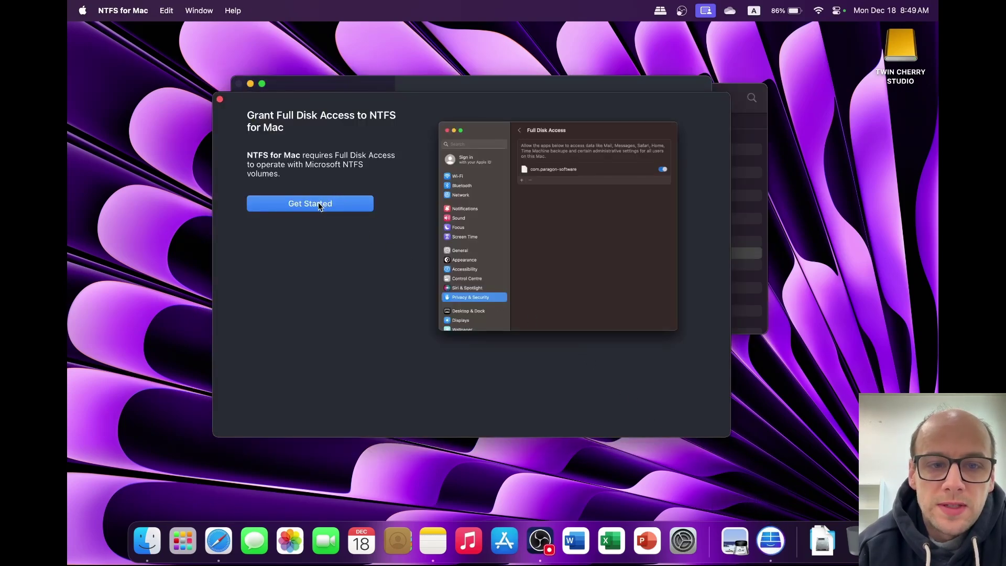
{"action": "left_click", "coordinate": [309, 204]}
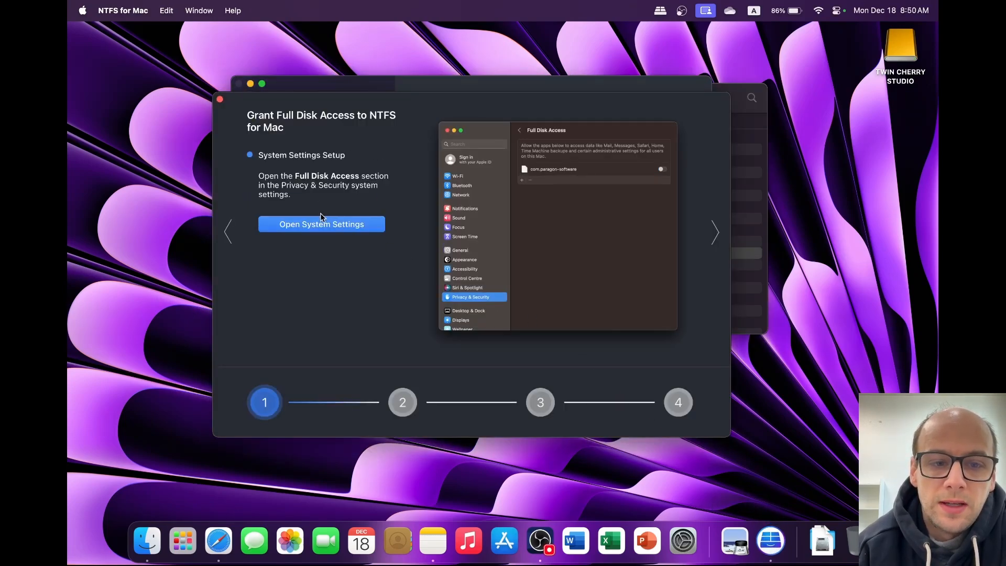
{"action": "left_click", "coordinate": [321, 224]}
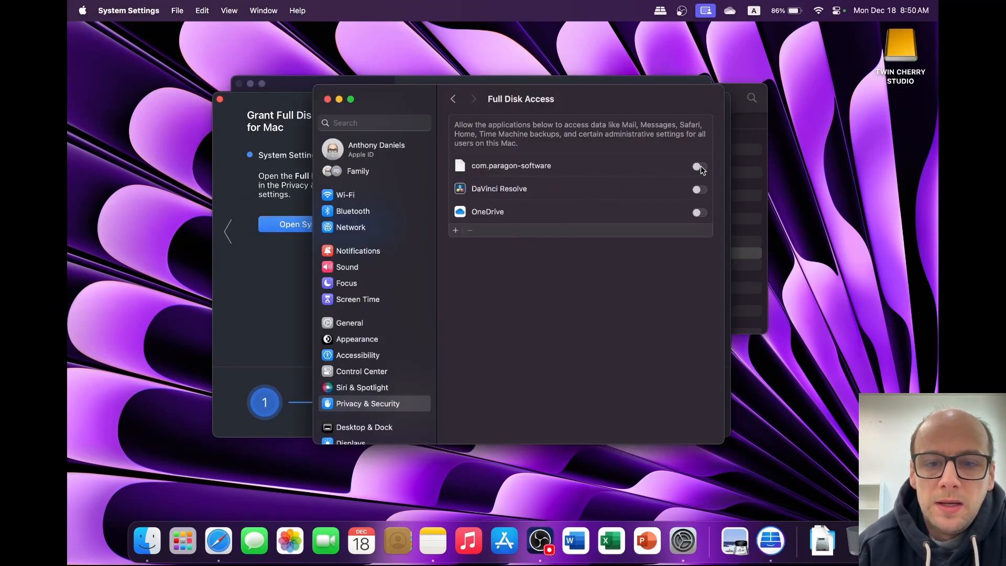
{"action": "left_click", "coordinate": [698, 167]}
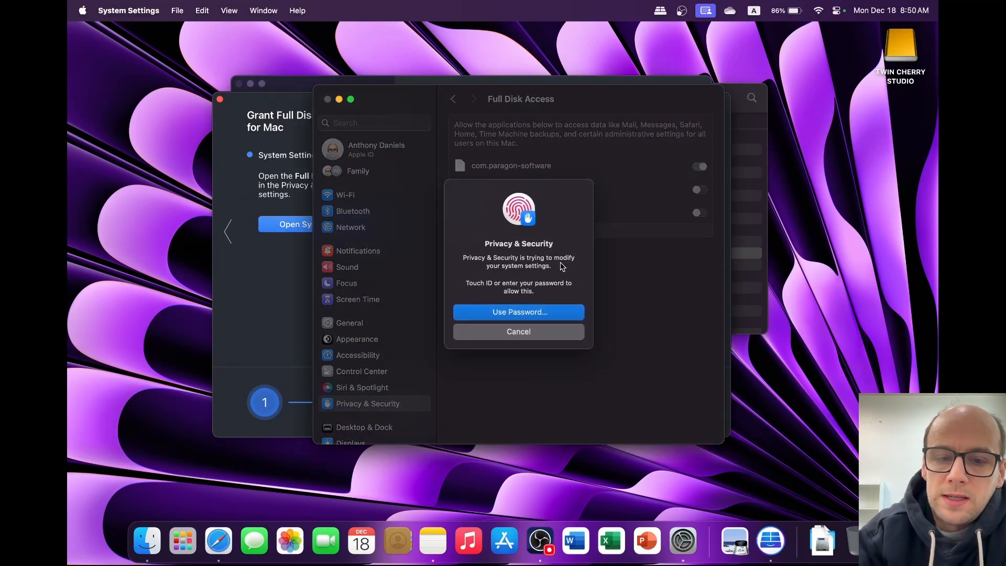
Approve Full Disk Access with the password and verify Paragon's Login Items are on.
{"action": "left_click", "coordinate": [519, 332]}
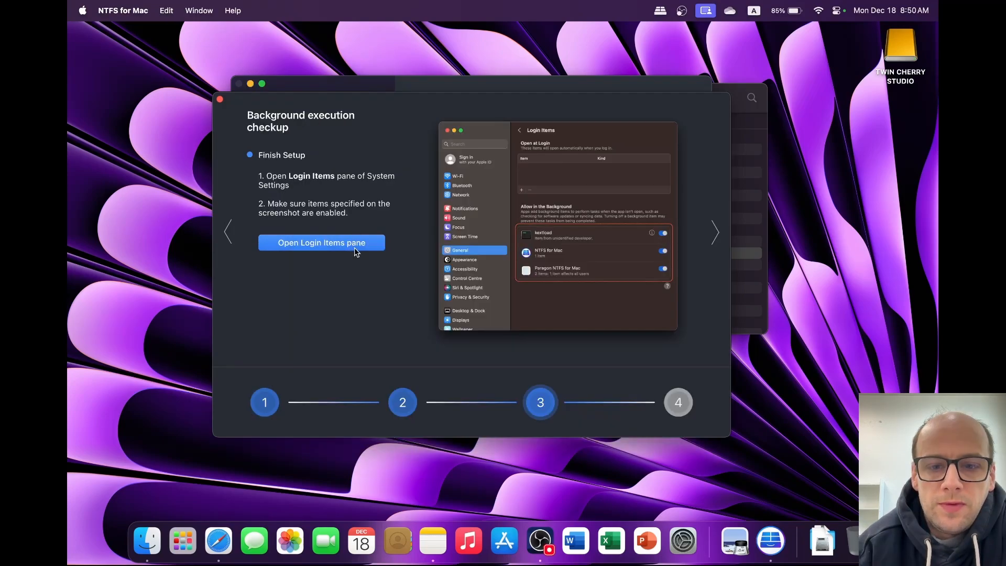
{"action": "mouse_move", "coordinate": [299, 211]}
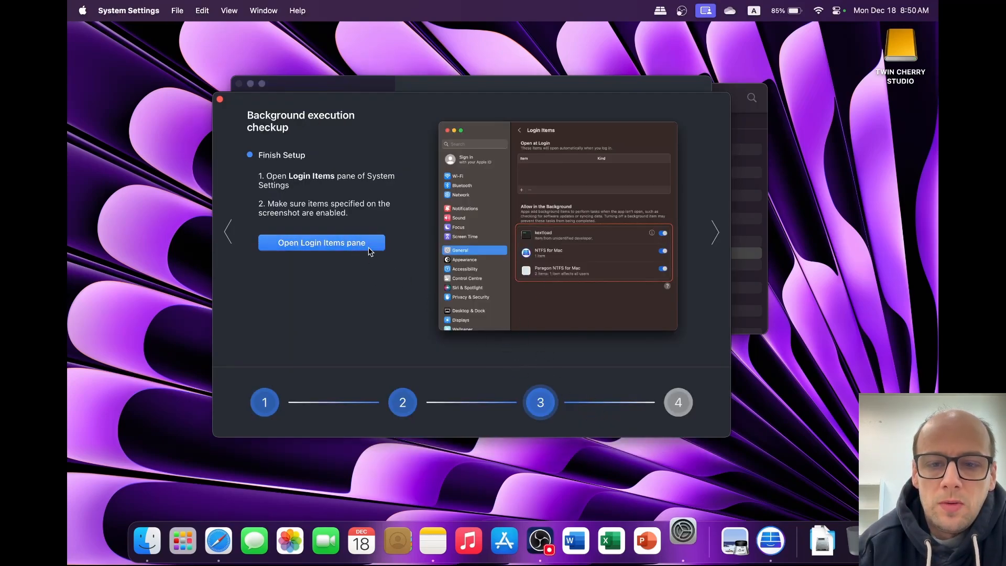
{"action": "left_click", "coordinate": [321, 242]}
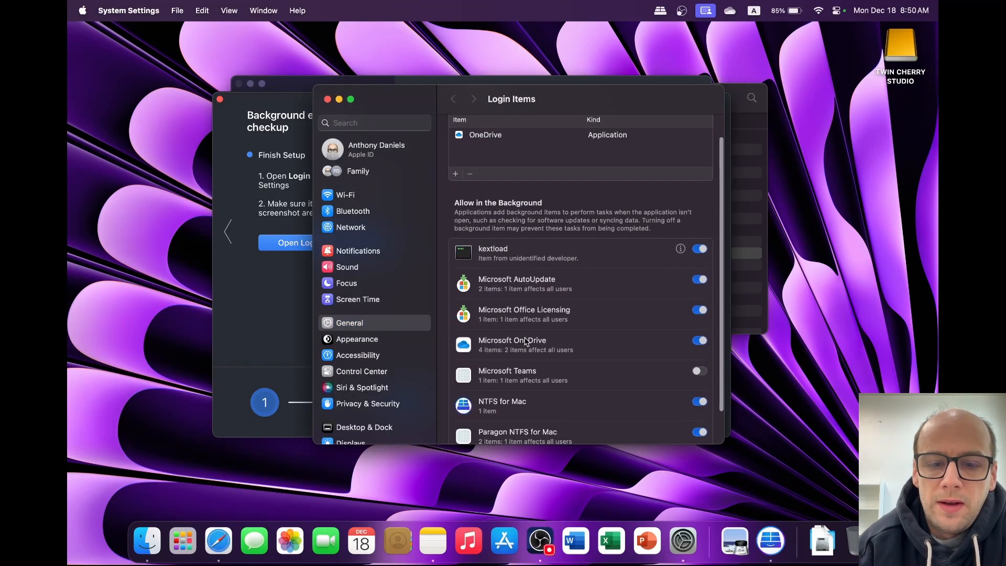
{"action": "scroll", "scroll_direction": "up", "scroll_amount": 3}
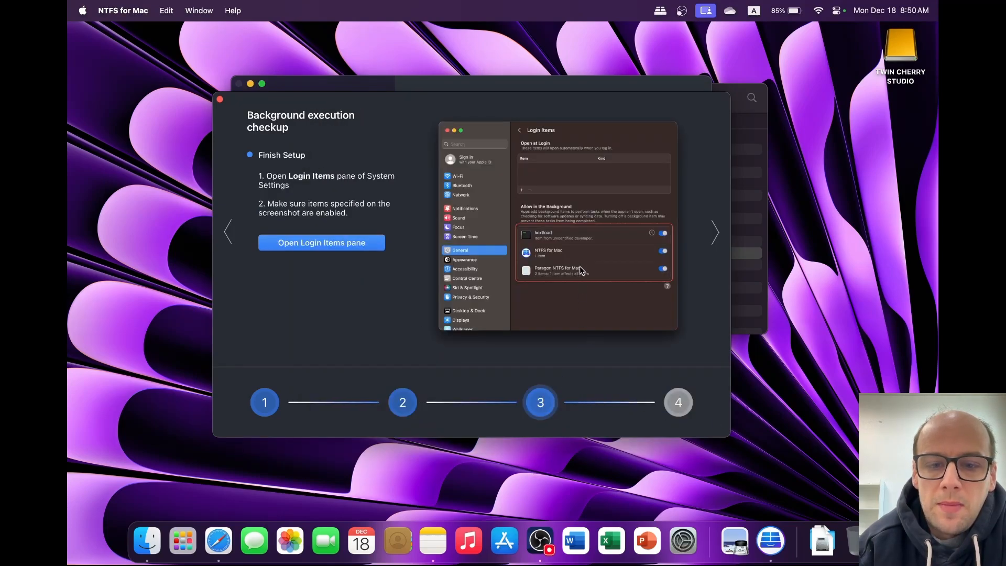
{"action": "mouse_move", "coordinate": [691, 320]}
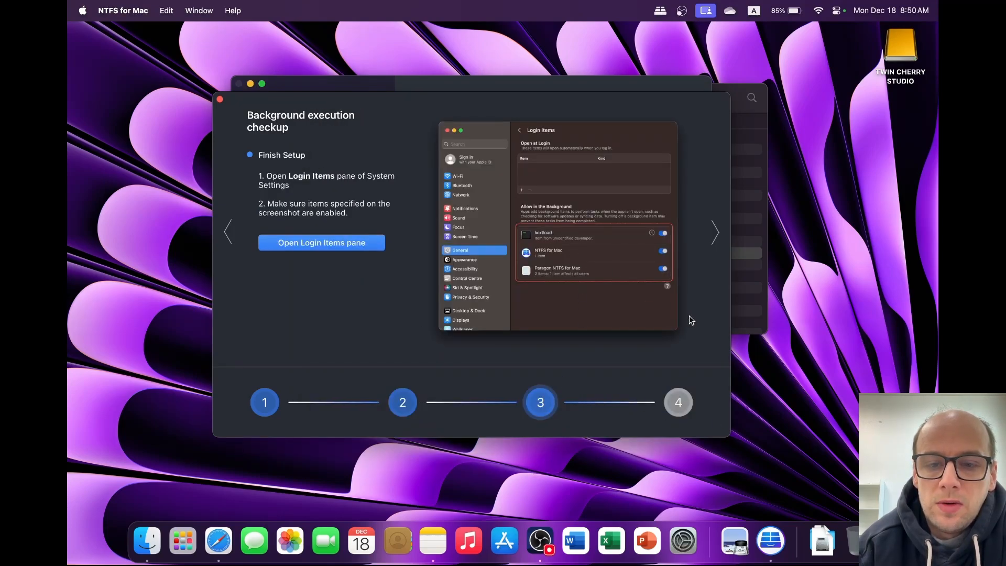
Finish the setup wizard with Retry so TWIN CHERRY STUDIO mounts as Microsoft NTFS.
{"action": "left_click", "coordinate": [715, 233]}
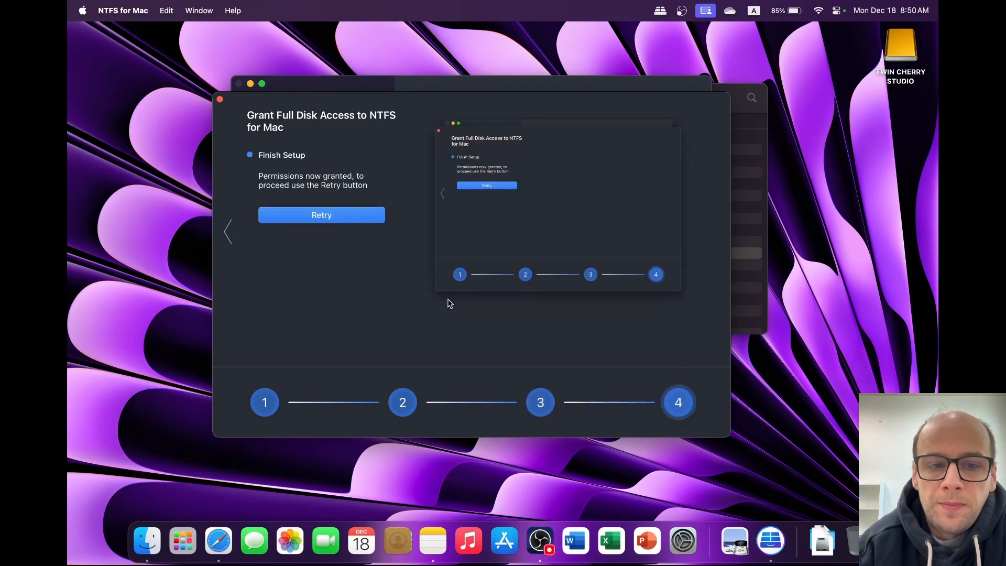
{"action": "left_click", "coordinate": [320, 215]}
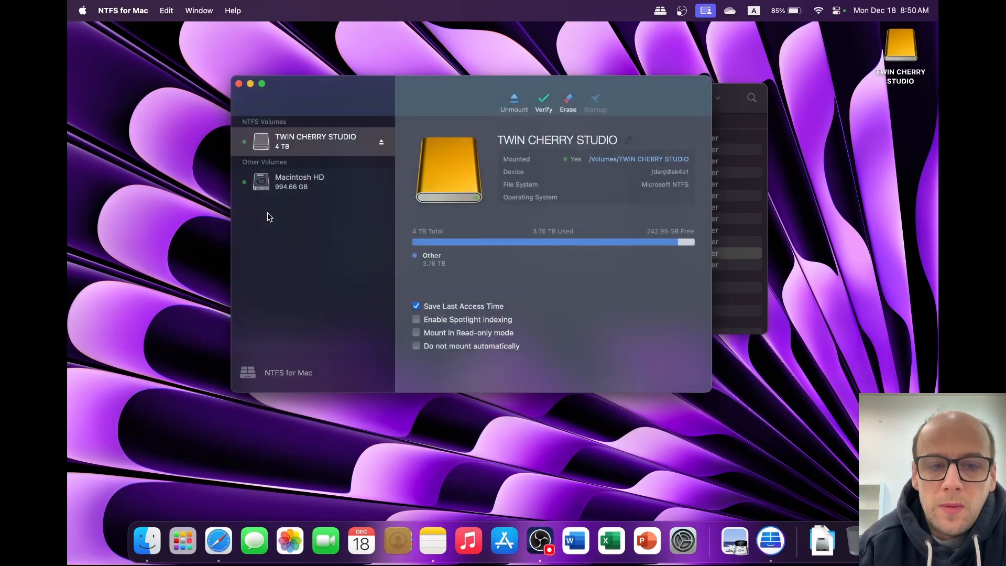
{"action": "left_click", "coordinate": [324, 142]}
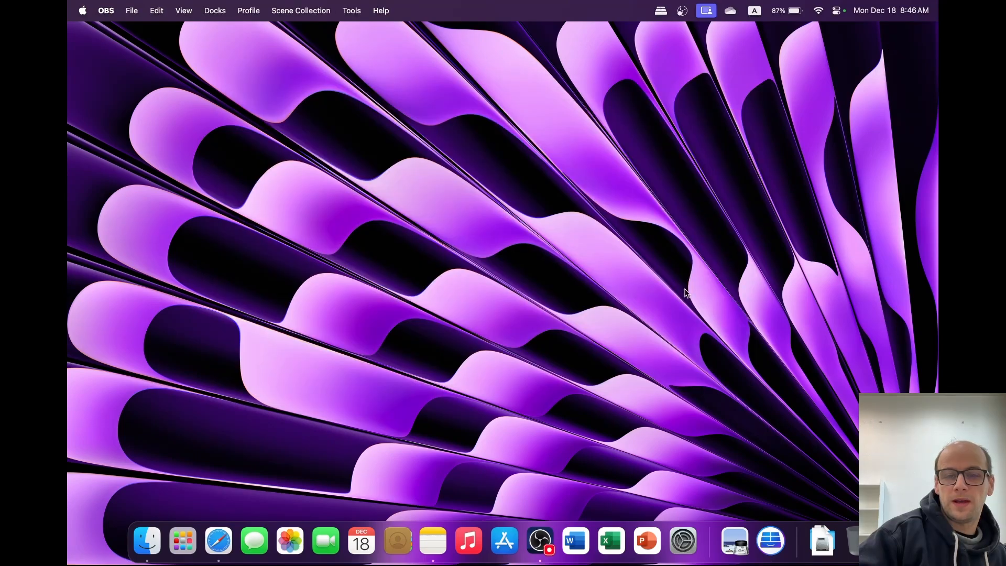
Check the menu bar volume list showing TWIN CHERRY STUDIO as 4 TB NTFS with 242.99 GB free.
{"action": "left_click", "coordinate": [661, 10]}
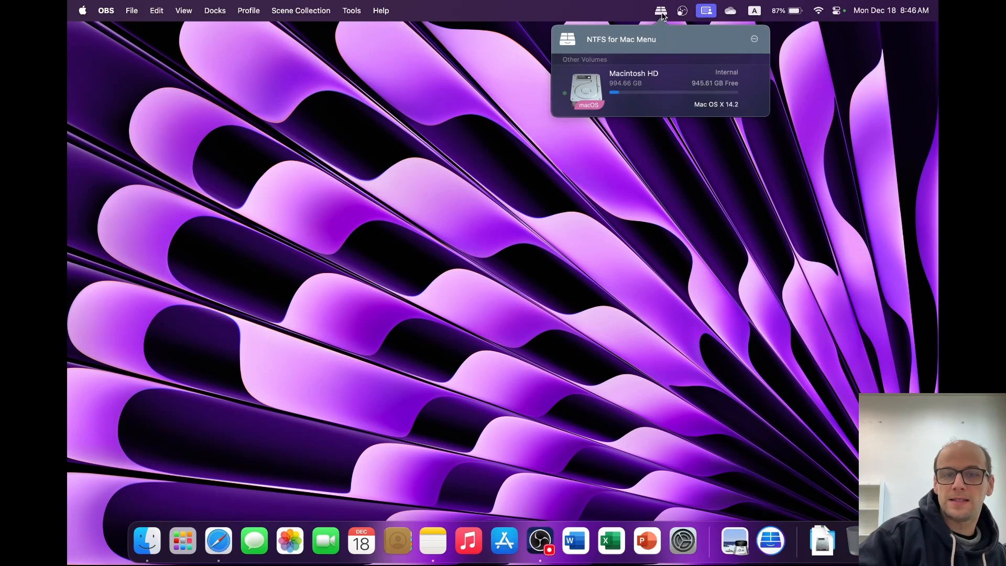
{"action": "mouse_move", "coordinate": [618, 97]}
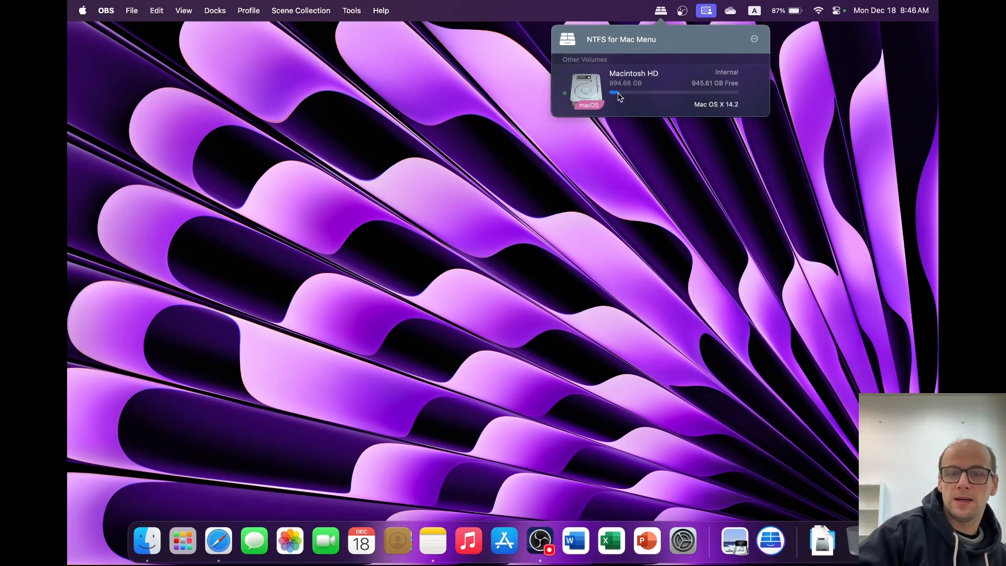
{"action": "mouse_move", "coordinate": [615, 96]}
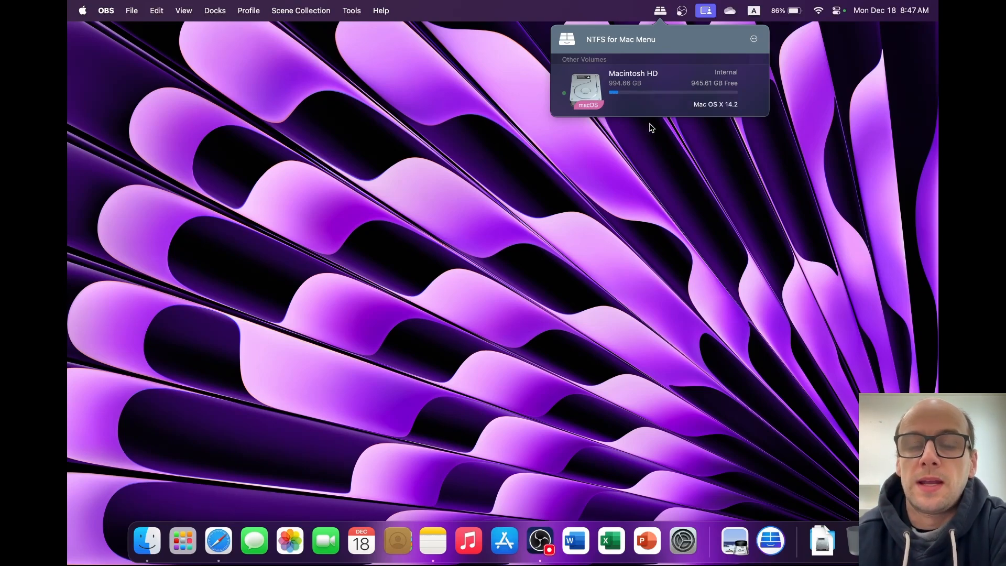
{"action": "mouse_move", "coordinate": [647, 145]}
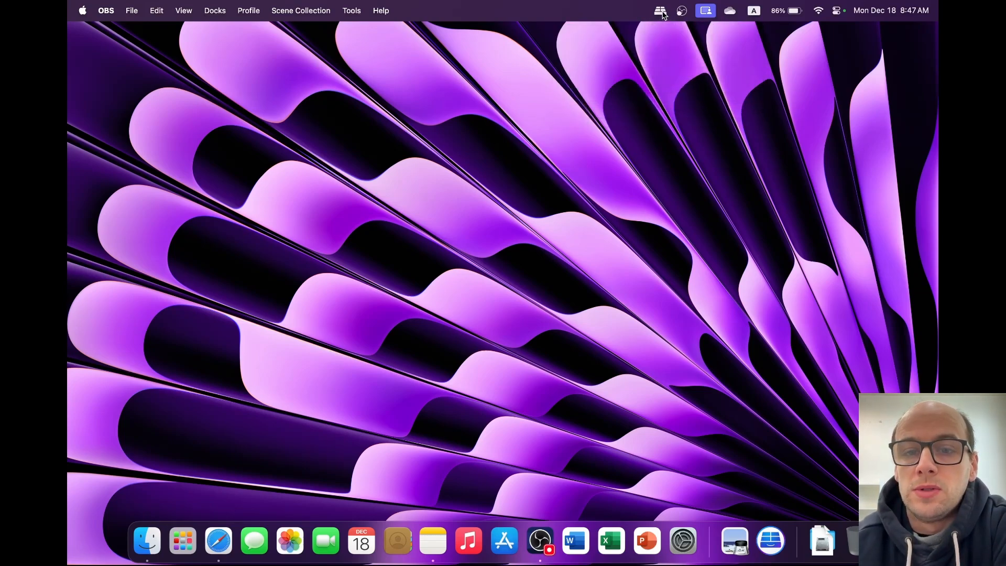
{"action": "left_click", "coordinate": [147, 541]}
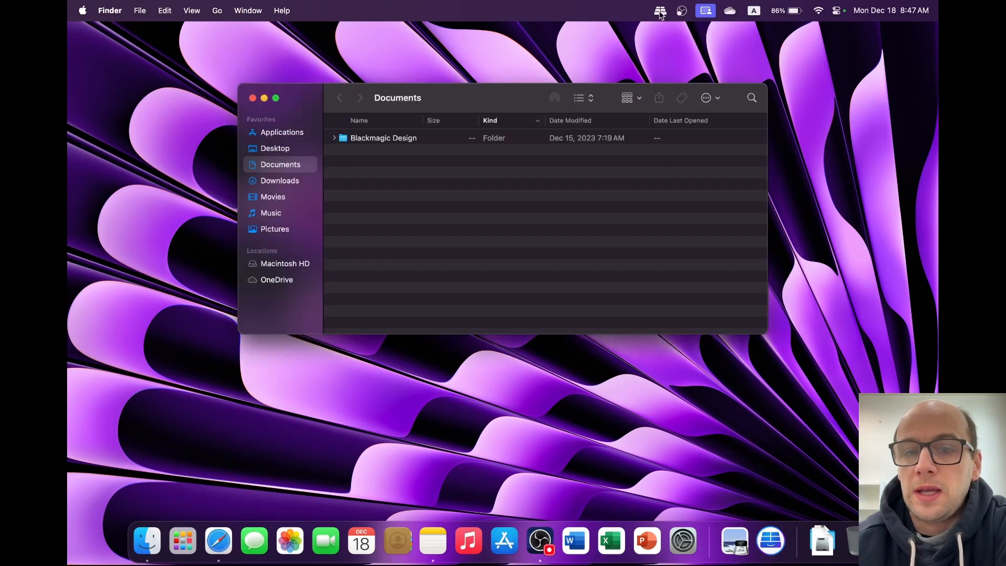
{"action": "left_click", "coordinate": [659, 11]}
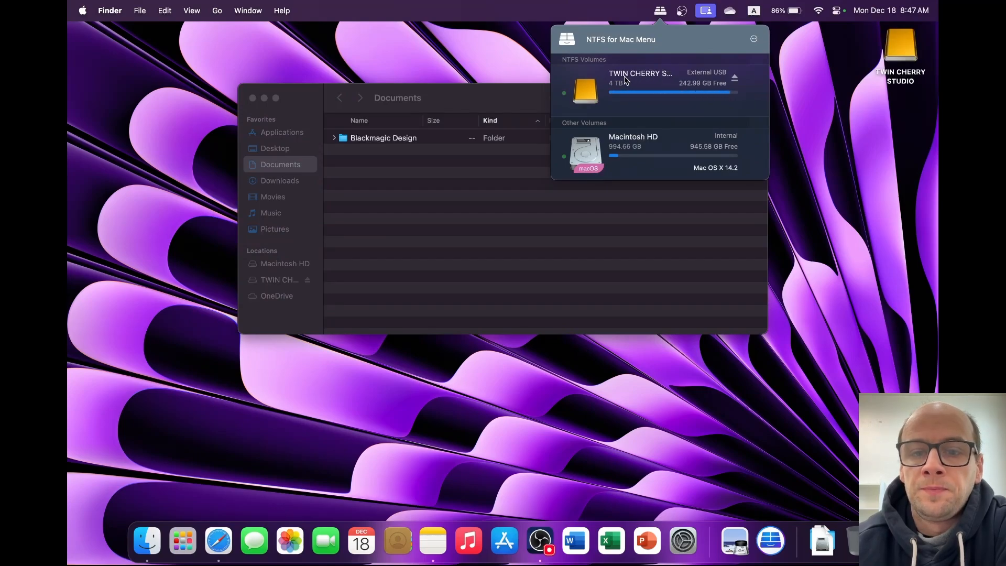
{"action": "mouse_move", "coordinate": [637, 43]}
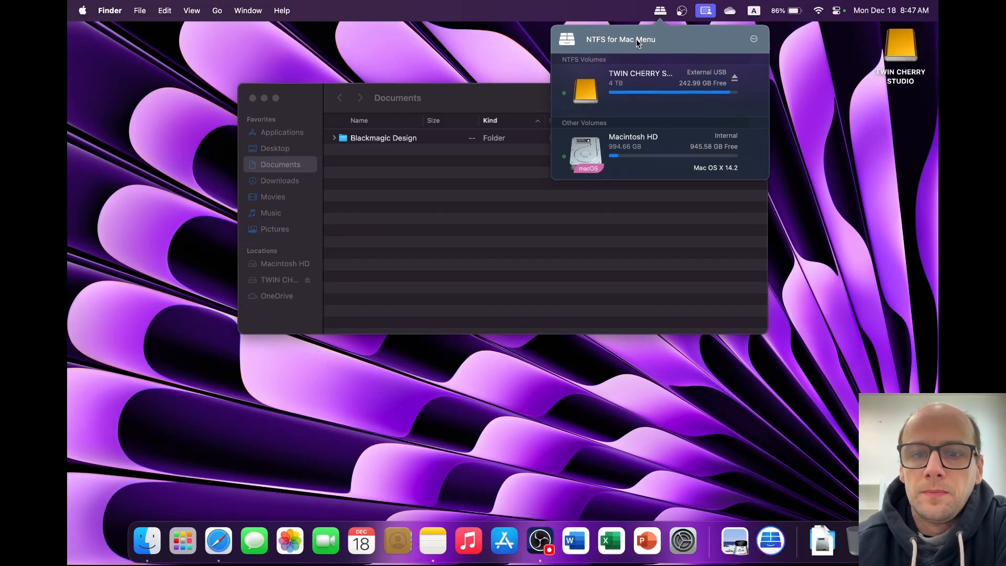
{"action": "left_click", "coordinate": [459, 266]}
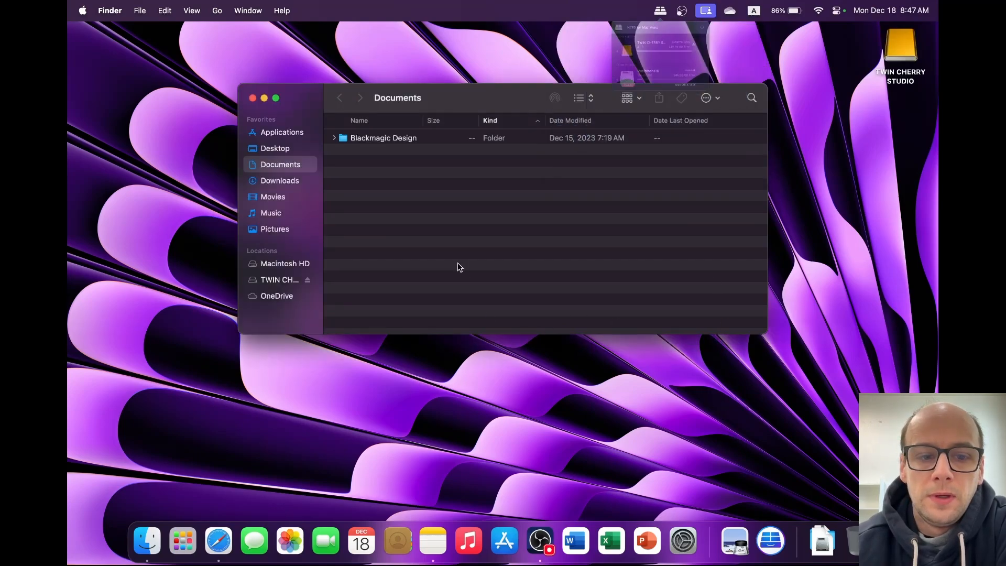
Create a new folder on TWIN CHERRY STUDIO, copy the Paragon .dmg from Downloads onto it, then delete the copy.
{"action": "left_click", "coordinate": [278, 279]}
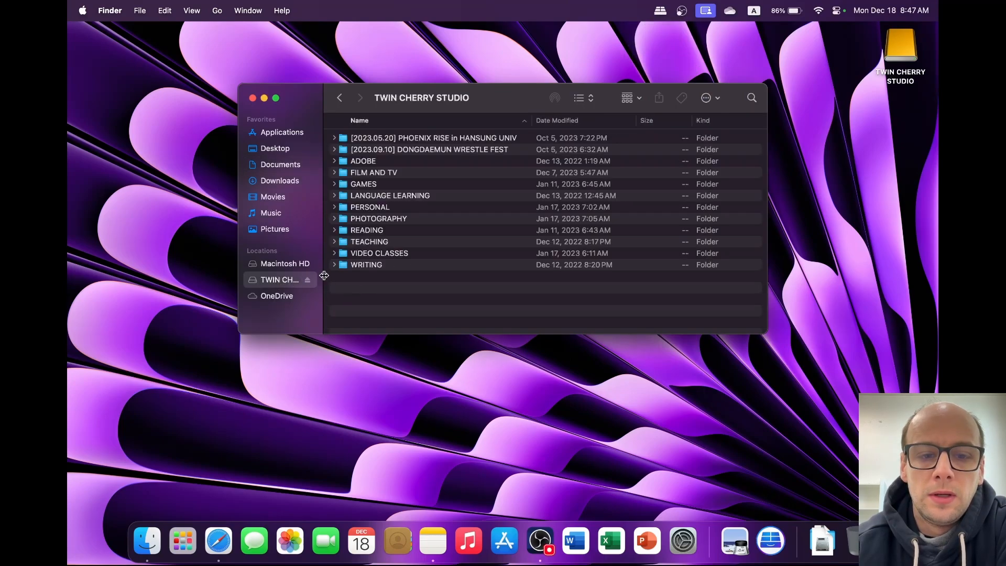
{"action": "mouse_move", "coordinate": [365, 297]}
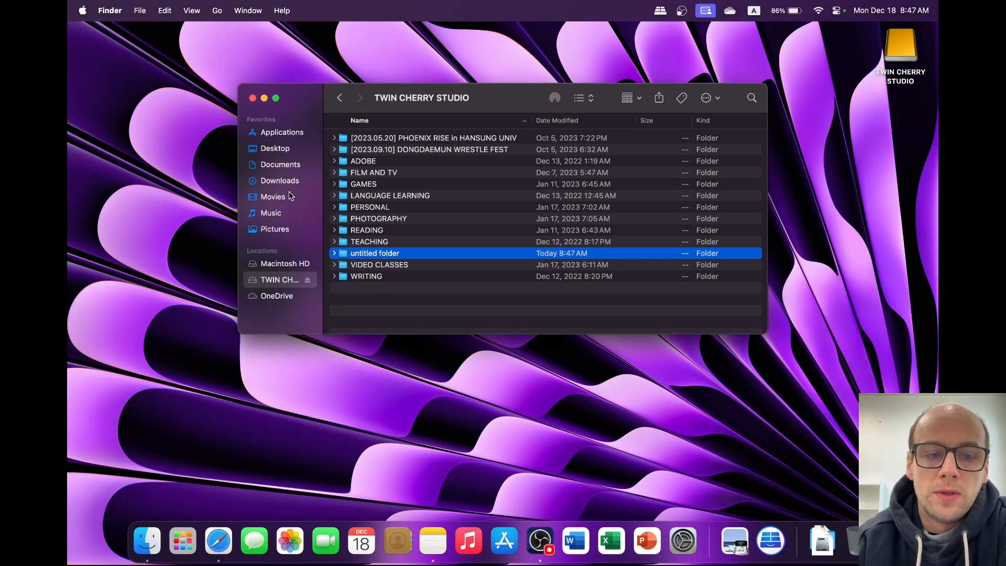
{"action": "left_click", "coordinate": [279, 180]}
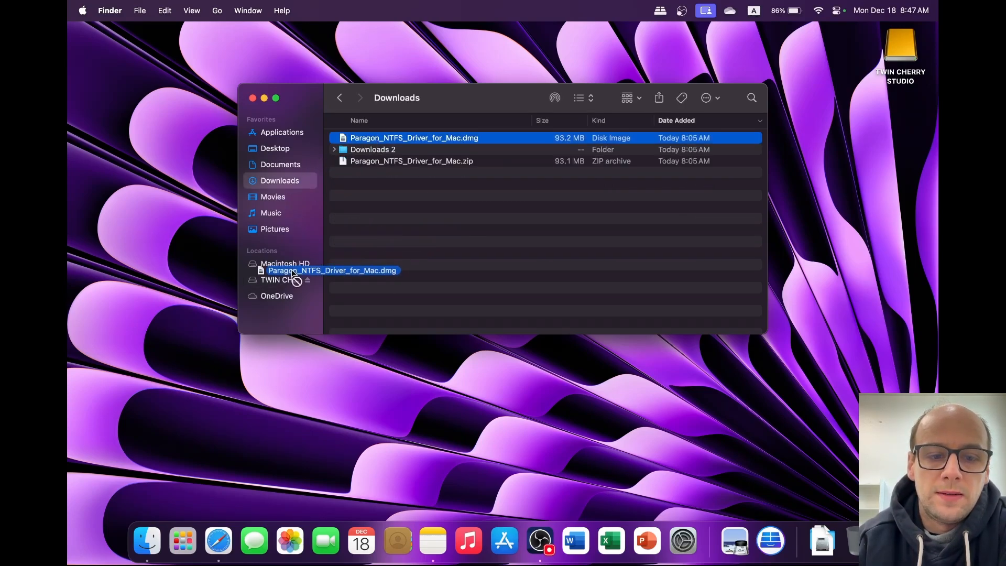
{"action": "left_click", "coordinate": [279, 279]}
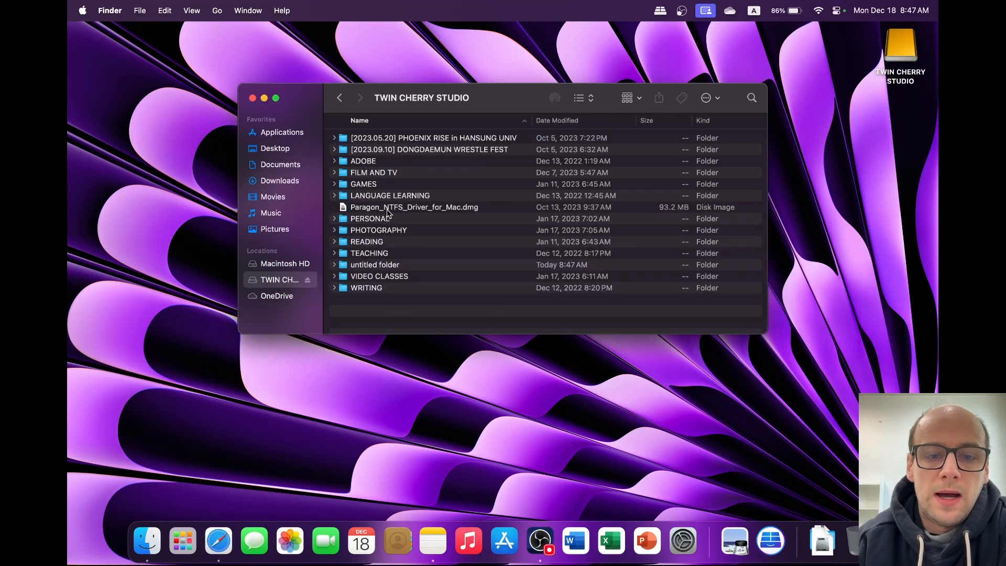
{"action": "left_click", "coordinate": [370, 218]}
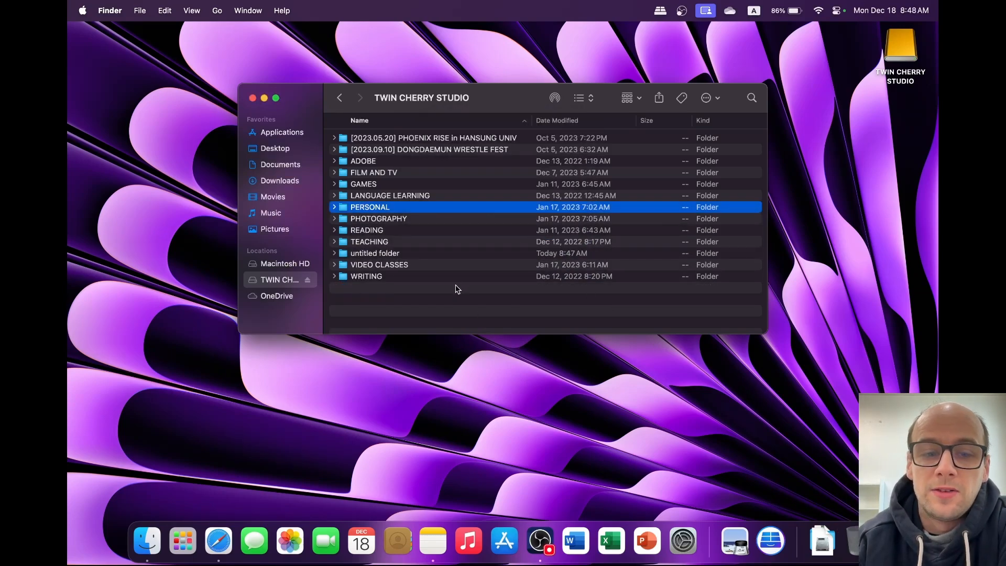
{"action": "mouse_move", "coordinate": [417, 282]}
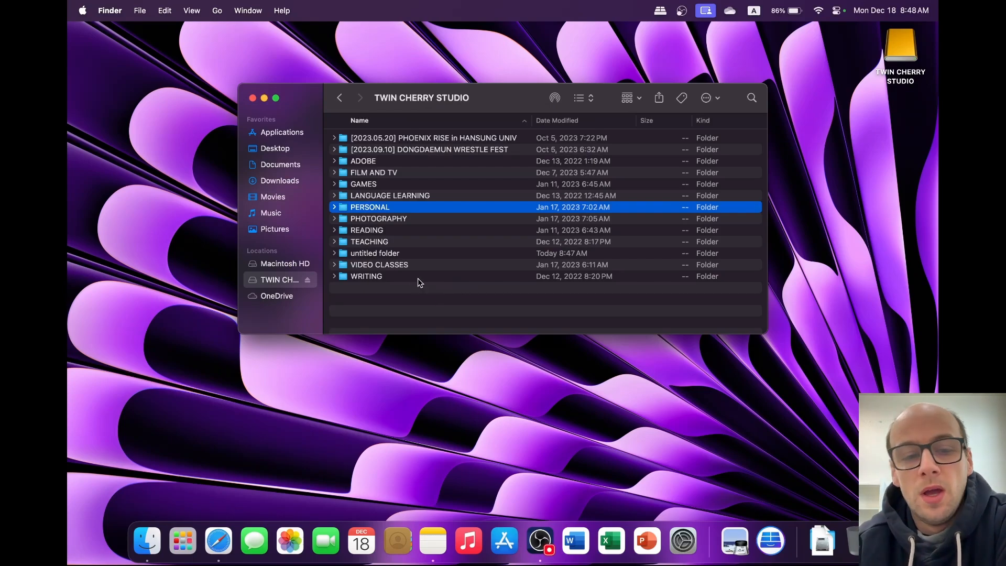
{"action": "mouse_move", "coordinate": [411, 334]}
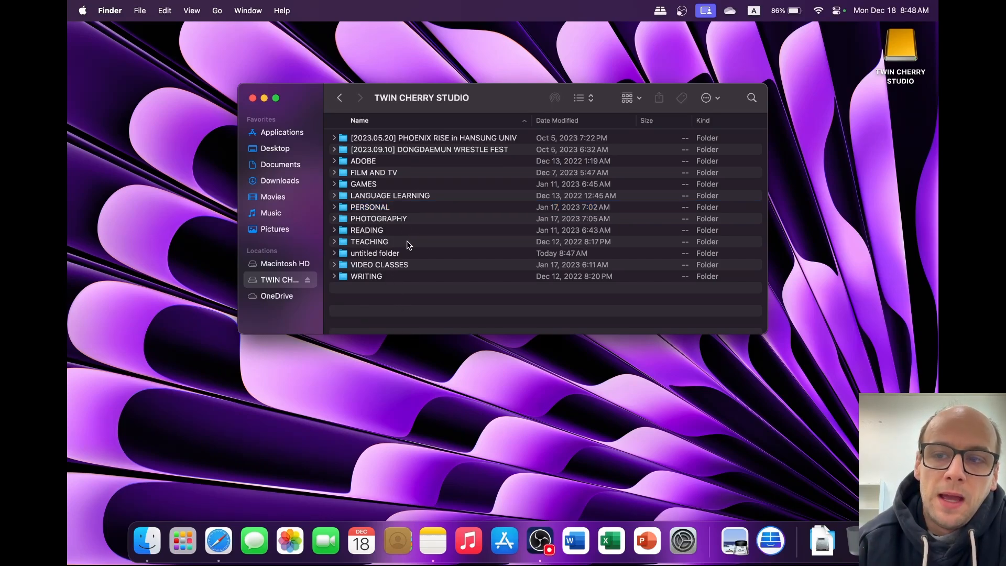
{"action": "mouse_move", "coordinate": [381, 335]}
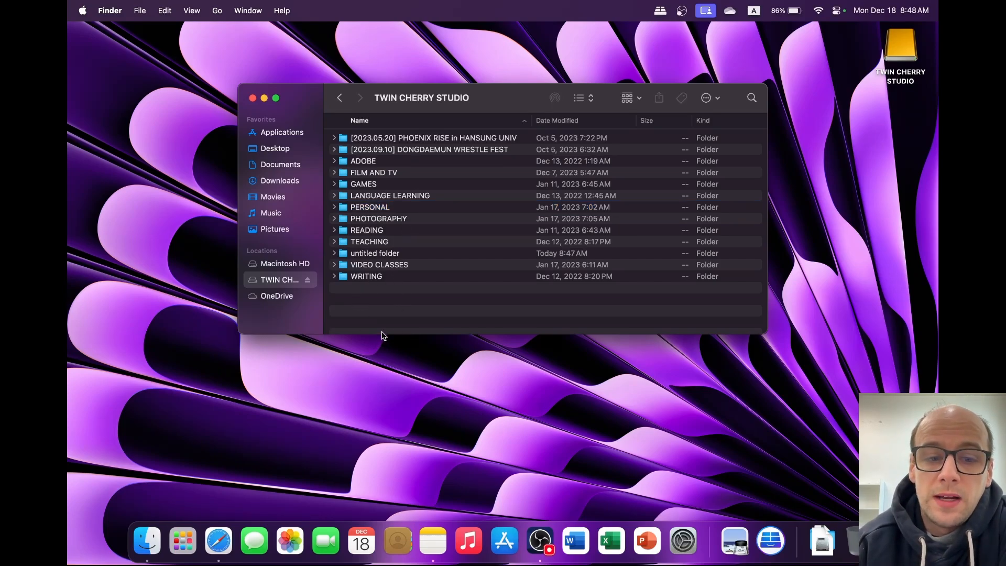
Move the untitled folder on TWIN CHERRY STUDIO to the Trash.
{"action": "right_click", "coordinate": [375, 252]}
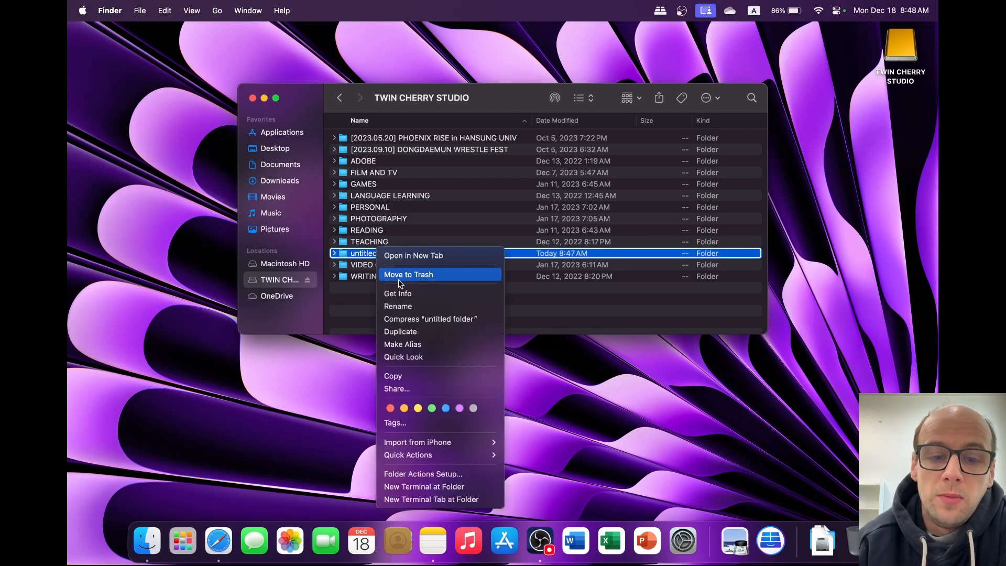
{"action": "left_click", "coordinate": [408, 274]}
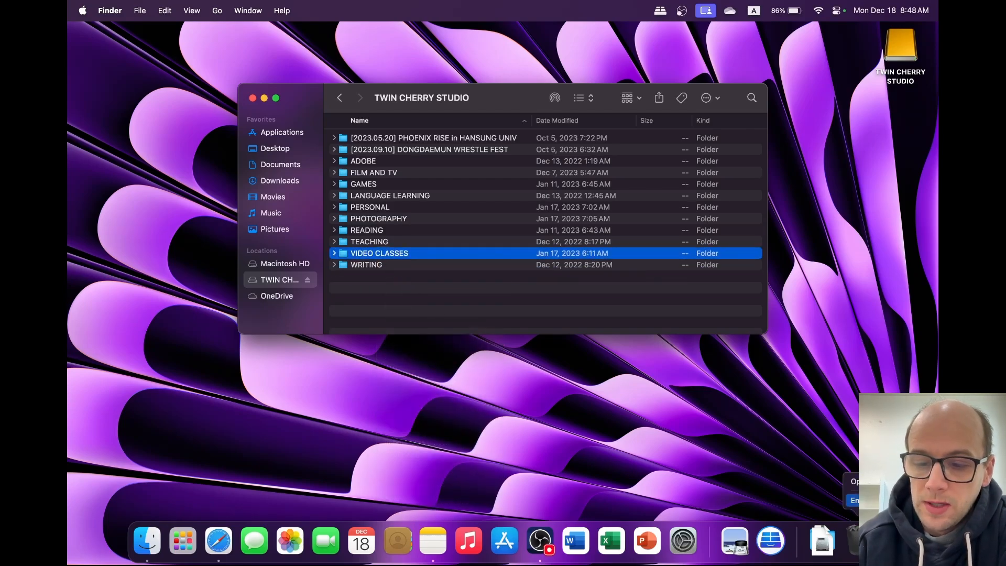
{"action": "mouse_move", "coordinate": [545, 235]}
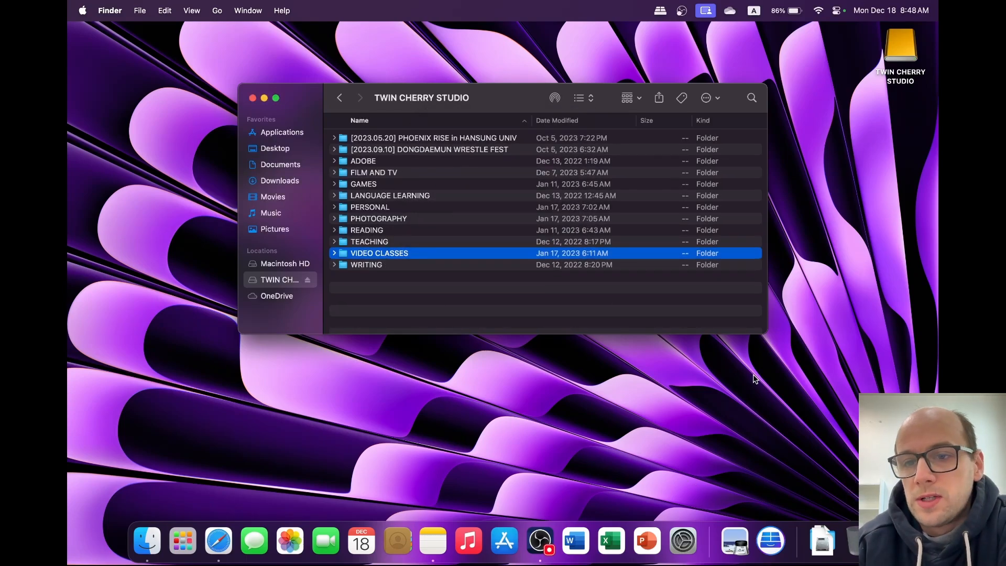
{"action": "mouse_move", "coordinate": [154, 185]}
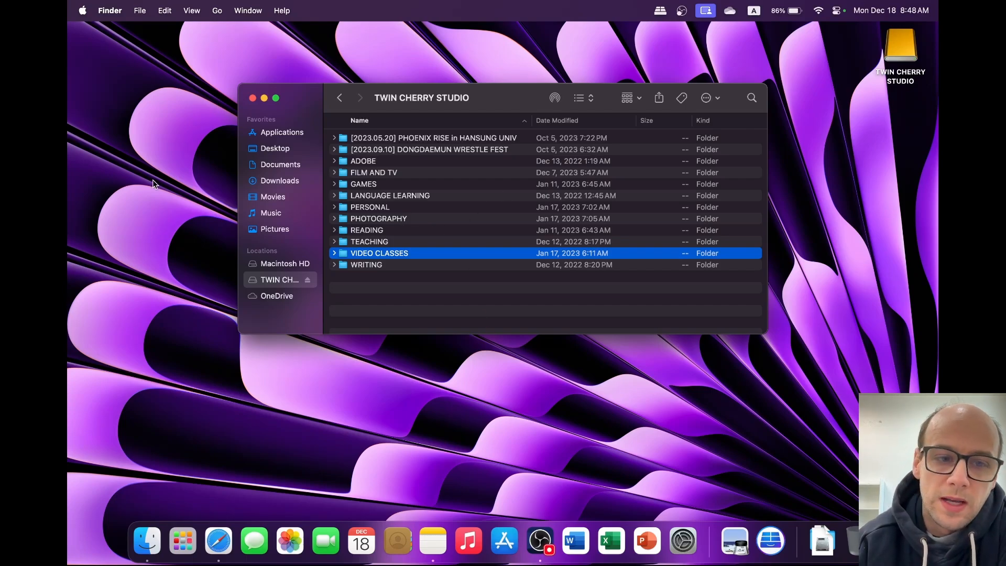
{"action": "mouse_move", "coordinate": [526, 446]}
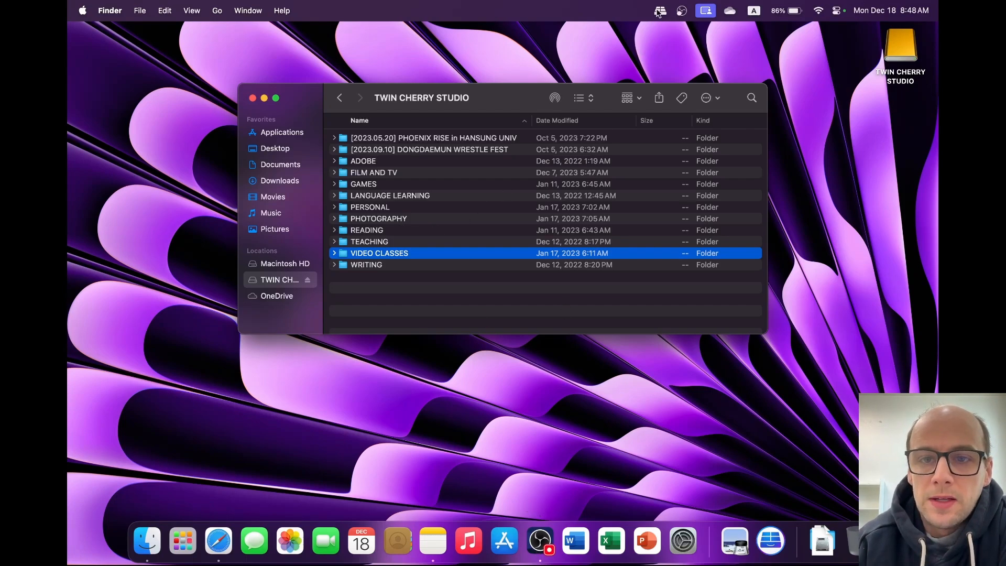
Launch the full NTFS for Mac application from the menu bar overview's options.
{"action": "left_click", "coordinate": [659, 10]}
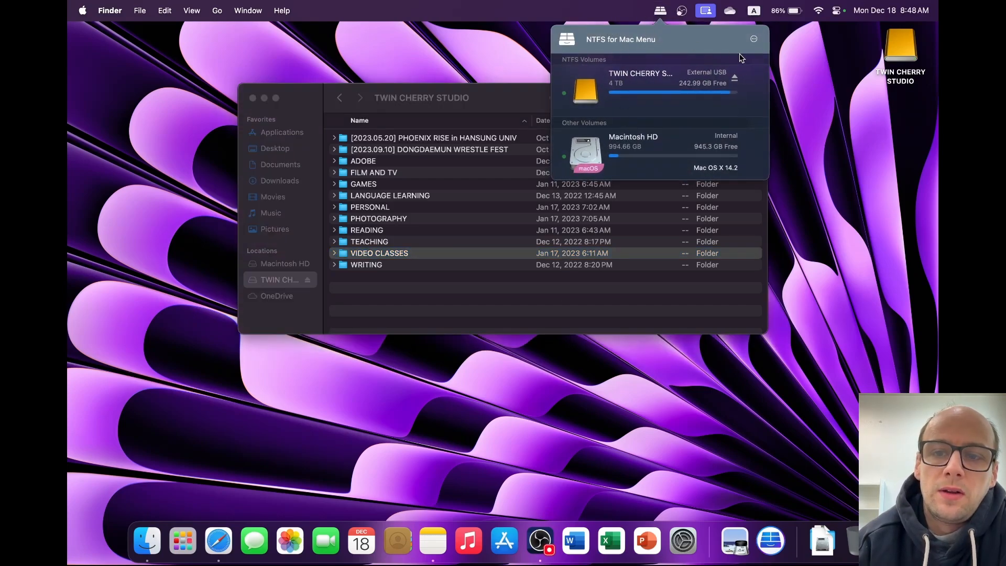
{"action": "left_click", "coordinate": [754, 39]}
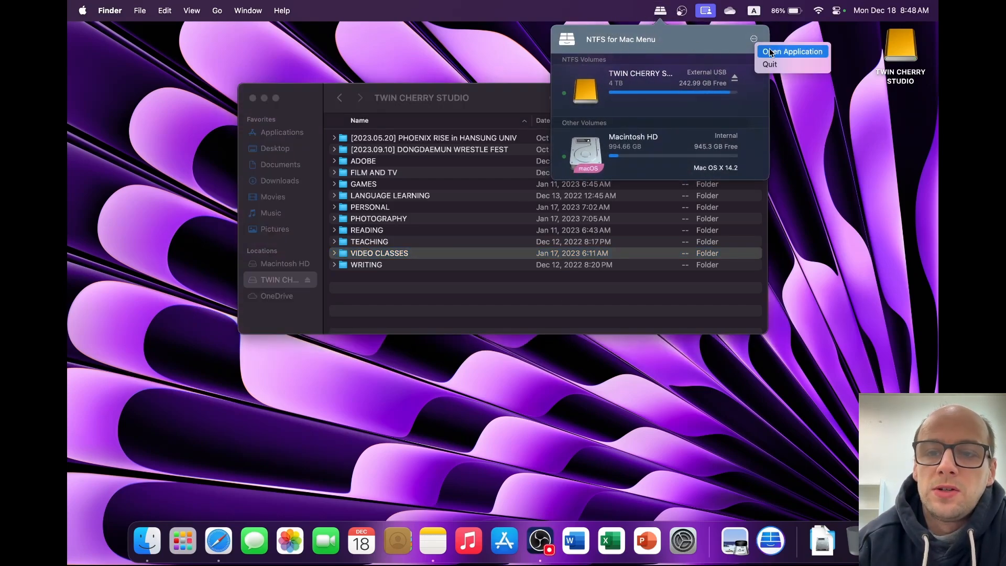
{"action": "left_click", "coordinate": [791, 51]}
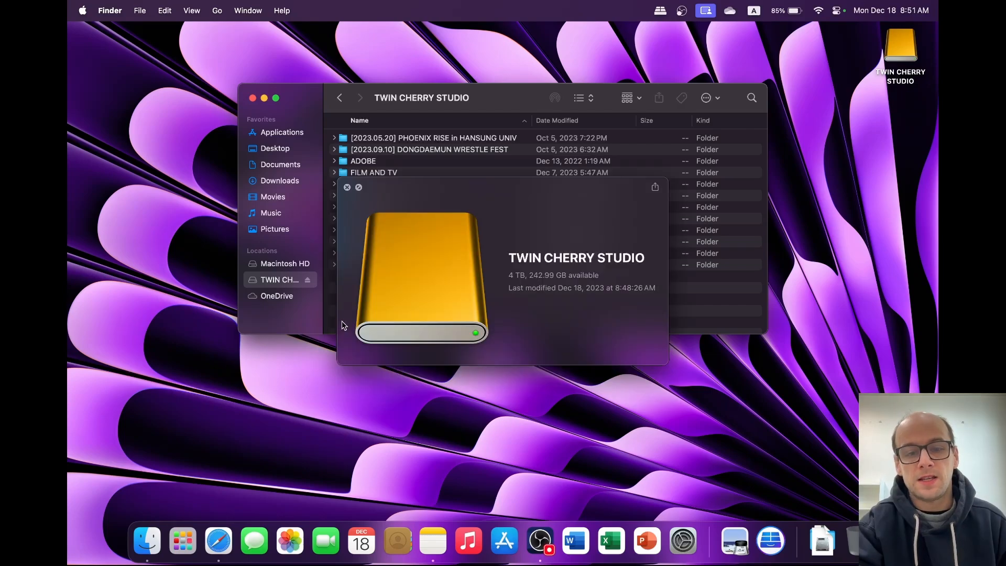
{"action": "mouse_move", "coordinate": [256, 289]}
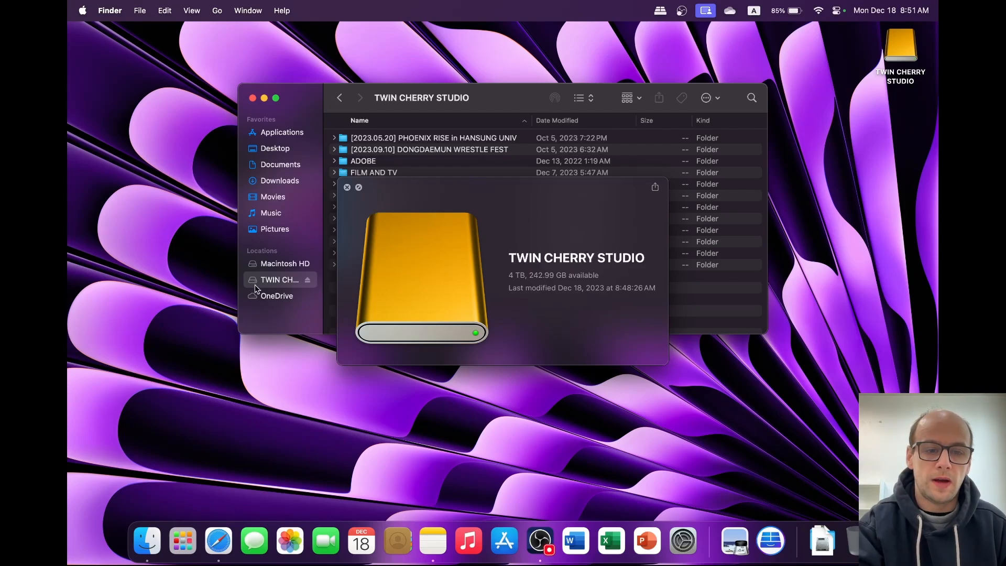
{"action": "mouse_move", "coordinate": [281, 285]}
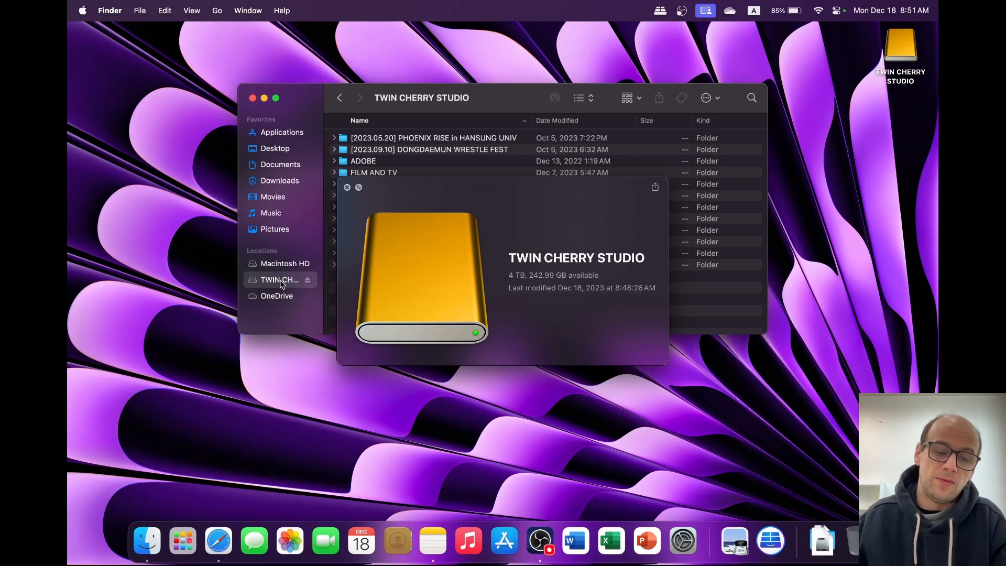
Bring Safari forward and switch to the Paragon online shop cart with NTFS for Mac at $19.95.
{"action": "left_click", "coordinate": [218, 539]}
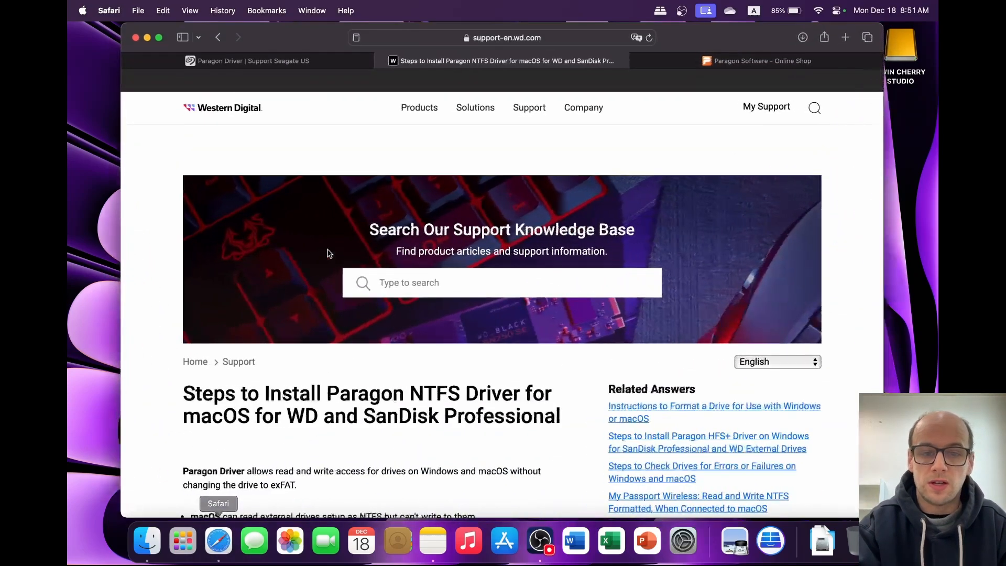
{"action": "mouse_move", "coordinate": [308, 74]}
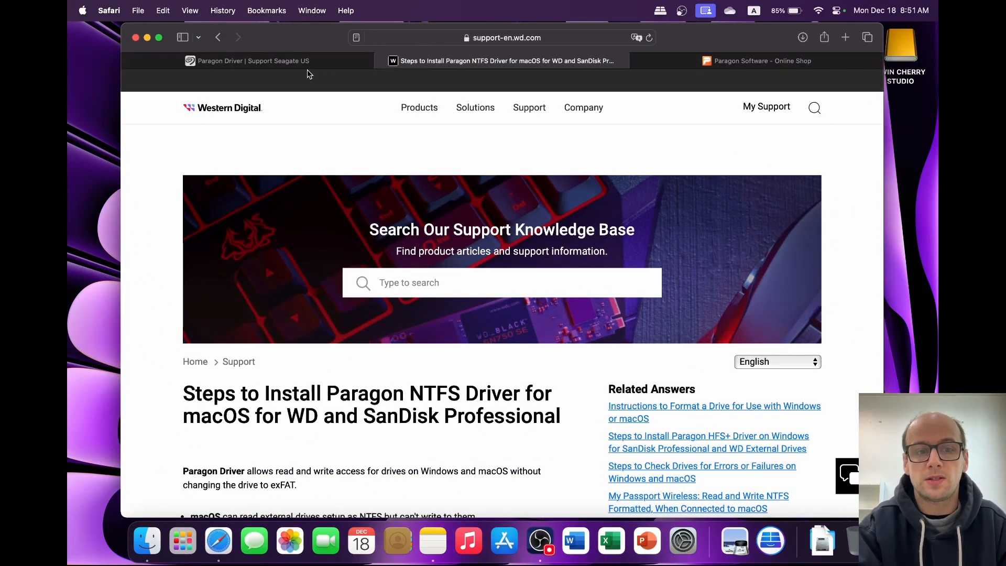
{"action": "left_click", "coordinate": [252, 61]}
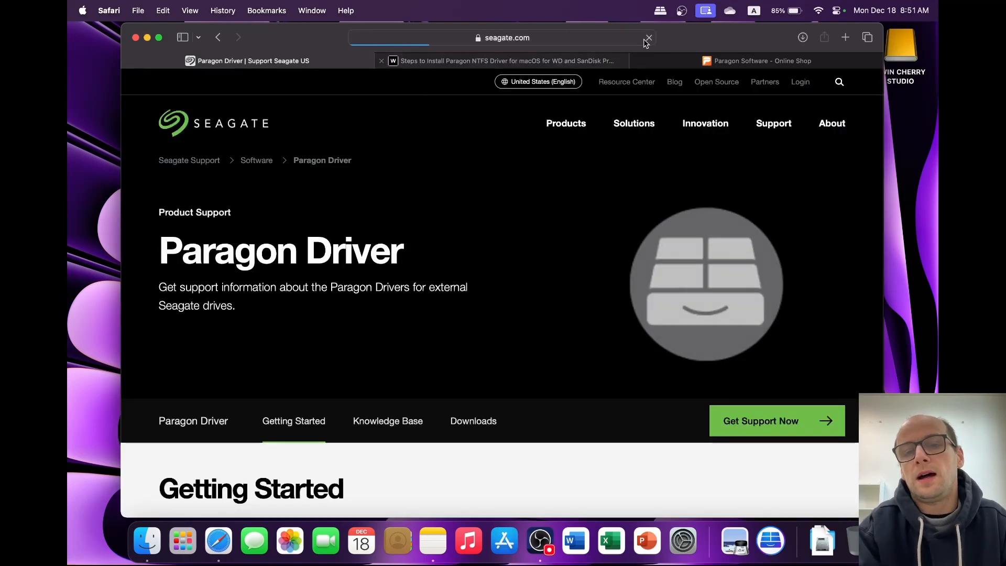
{"action": "left_click", "coordinate": [761, 60]}
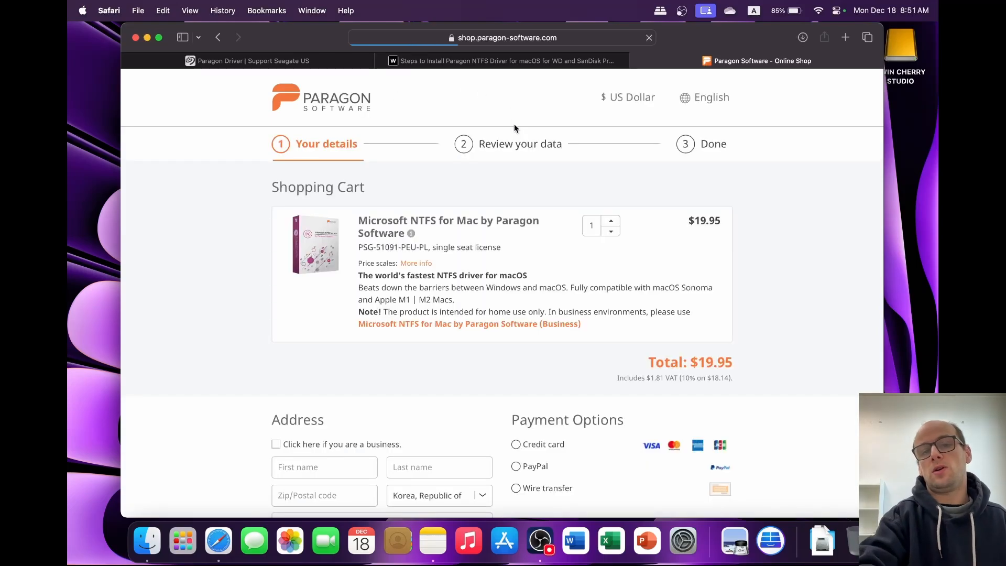
Switch the shop cart to British Pounds (total £18.90) and highlight the single seat license line.
{"action": "left_click", "coordinate": [632, 96]}
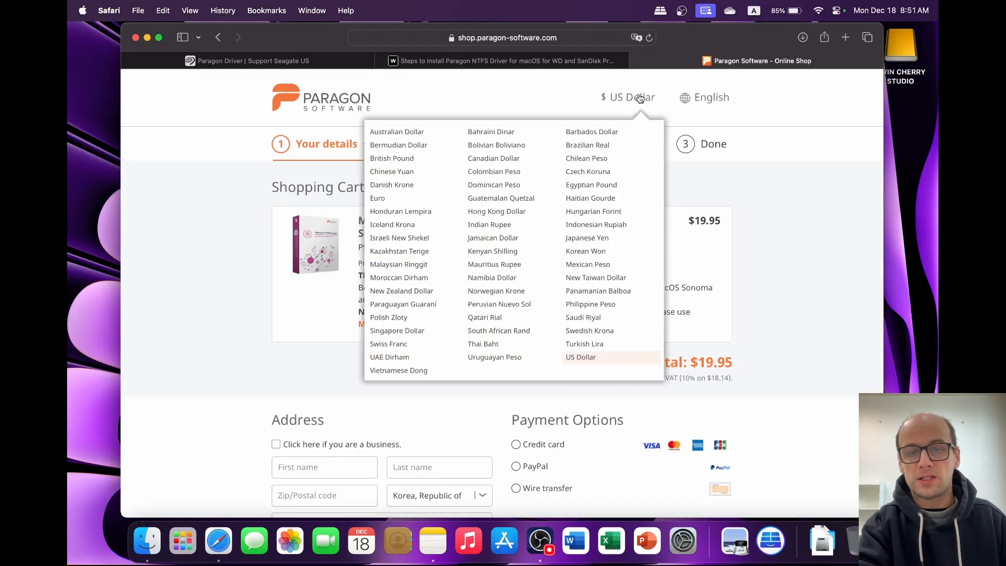
{"action": "left_click", "coordinate": [391, 158]}
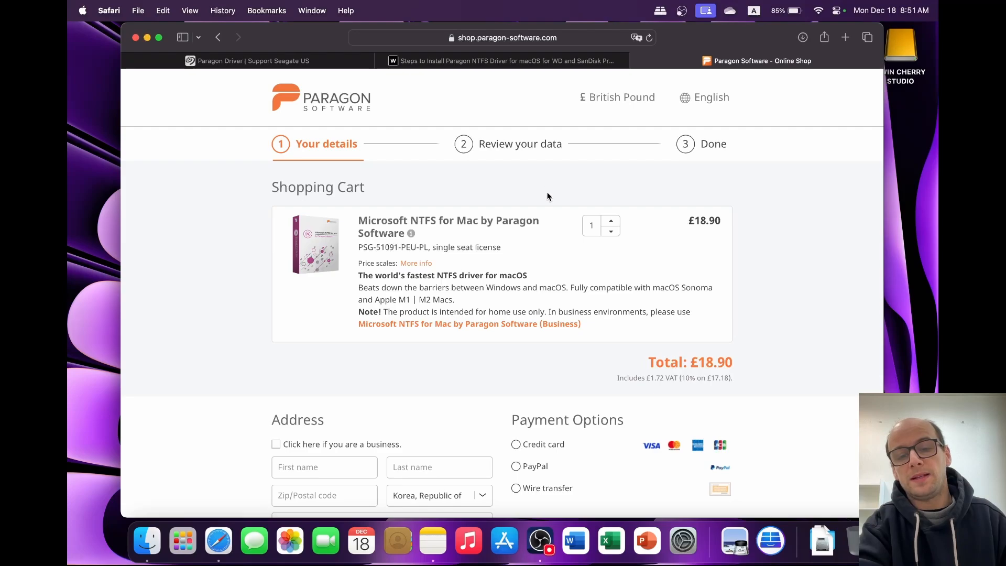
{"action": "mouse_move", "coordinate": [562, 276]}
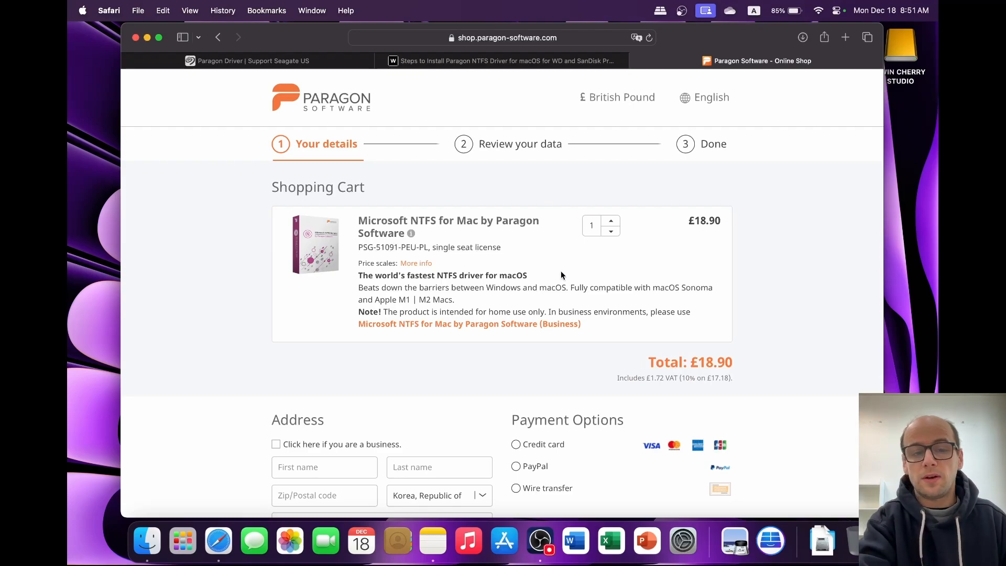
{"action": "scroll", "scroll_direction": "down", "scroll_amount": 3}
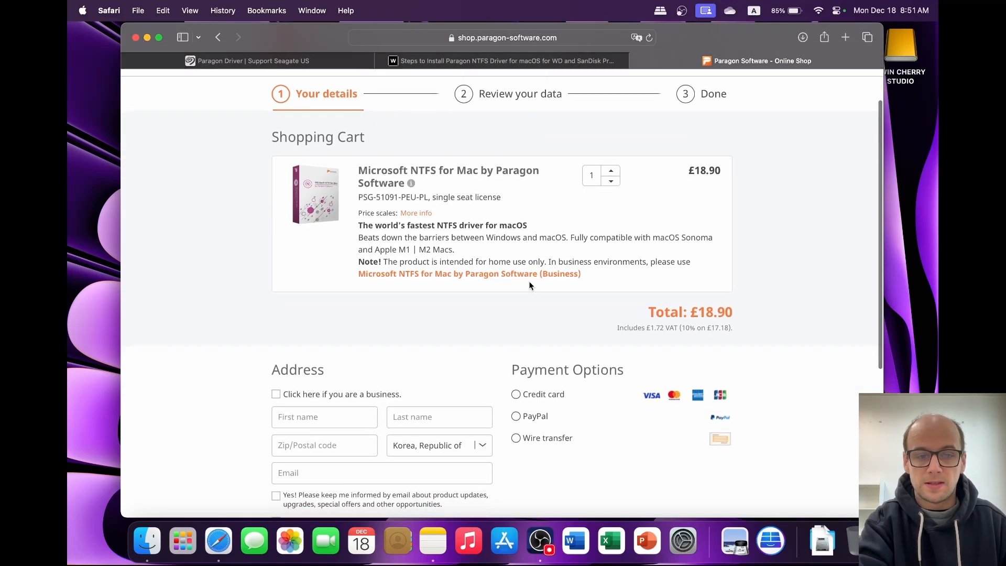
{"action": "scroll", "scroll_direction": "up", "scroll_amount": 3}
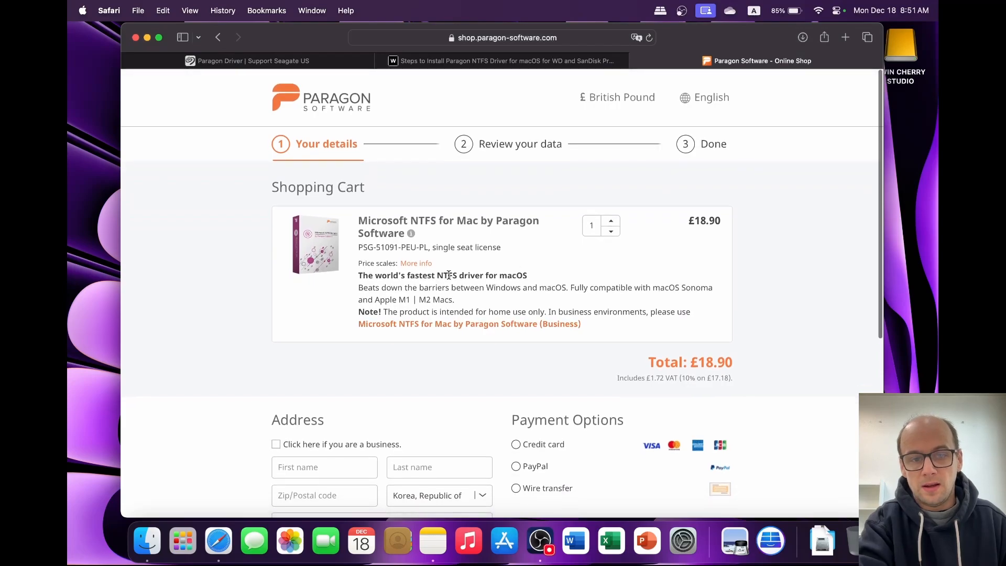
{"action": "double_click", "coordinate": [466, 247]}
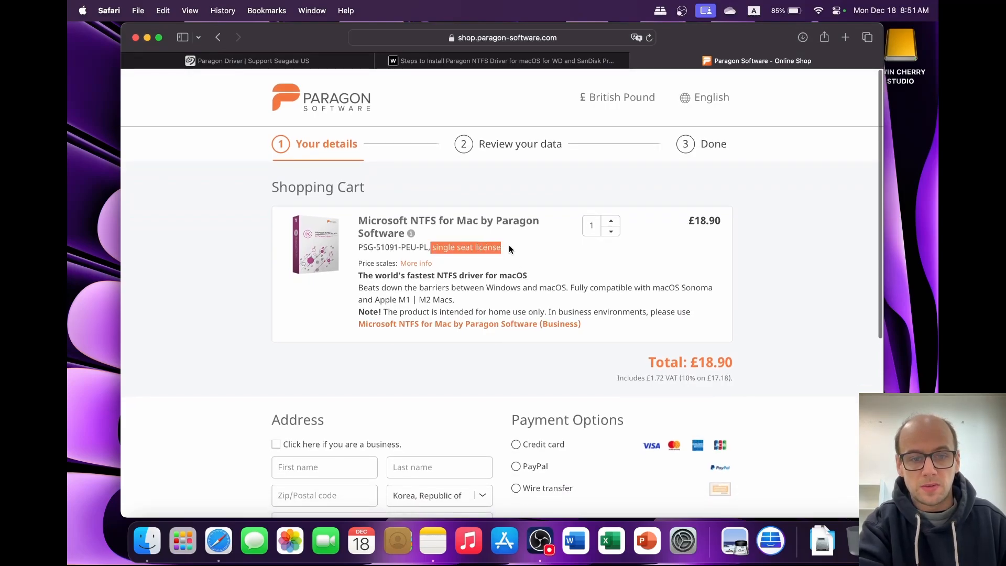